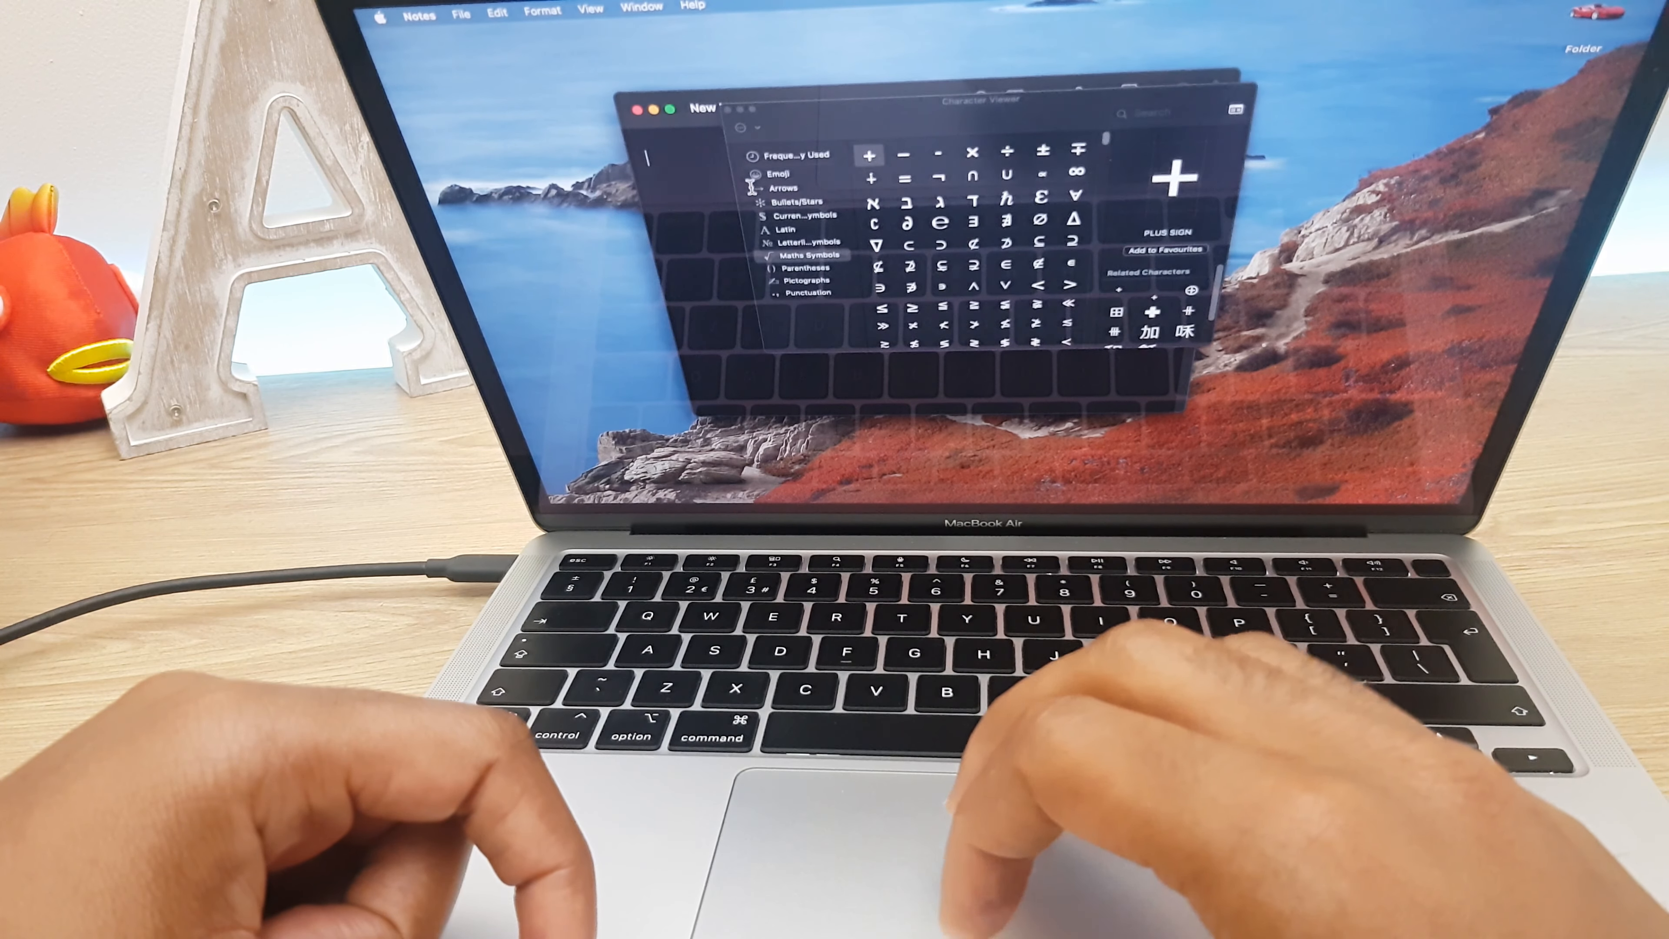
# Step: Browse the Emoji category, then Letterlike Symbols such as the registered sign
pyautogui.click(780, 175)
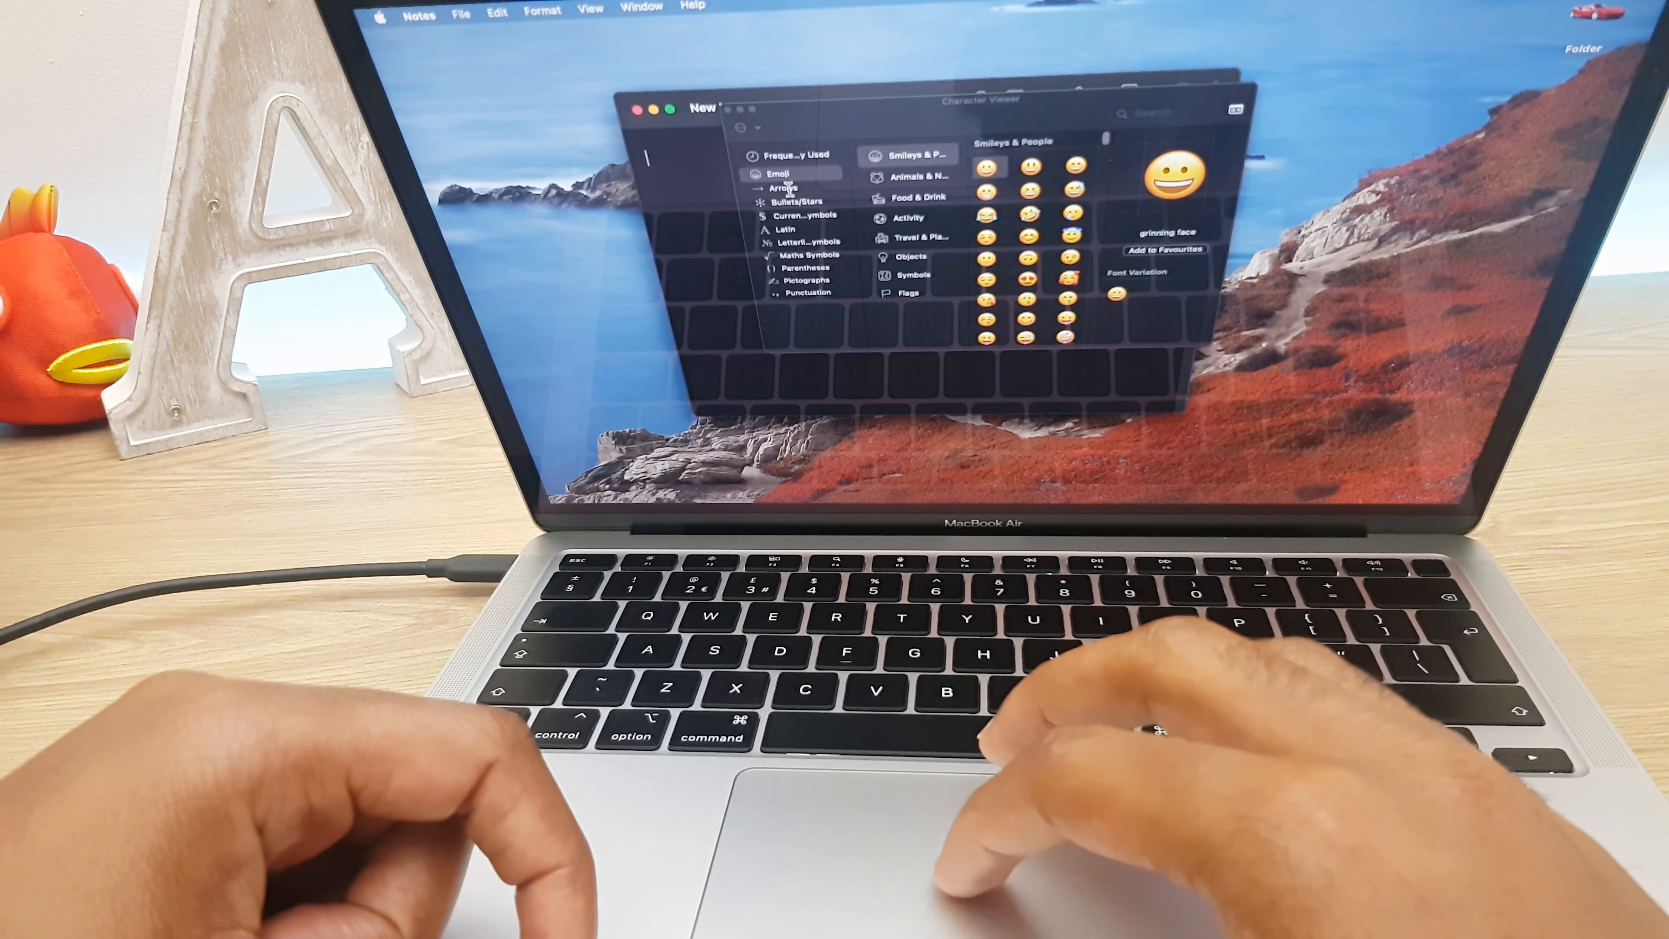
pyautogui.click(811, 243)
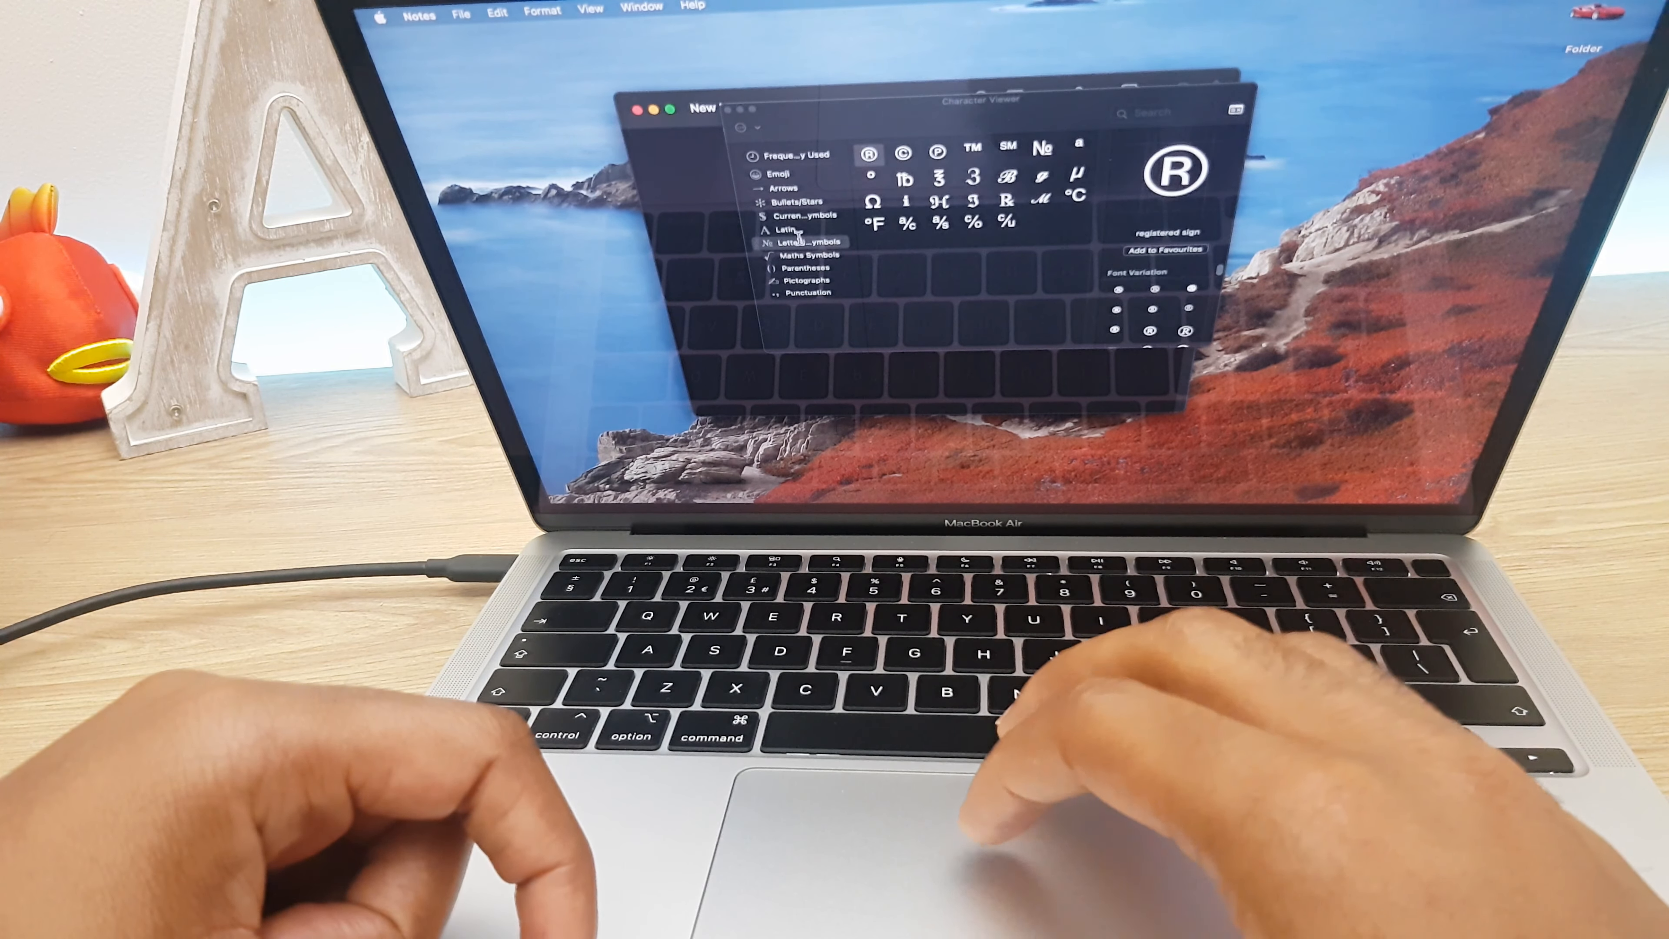
pyautogui.click(811, 254)
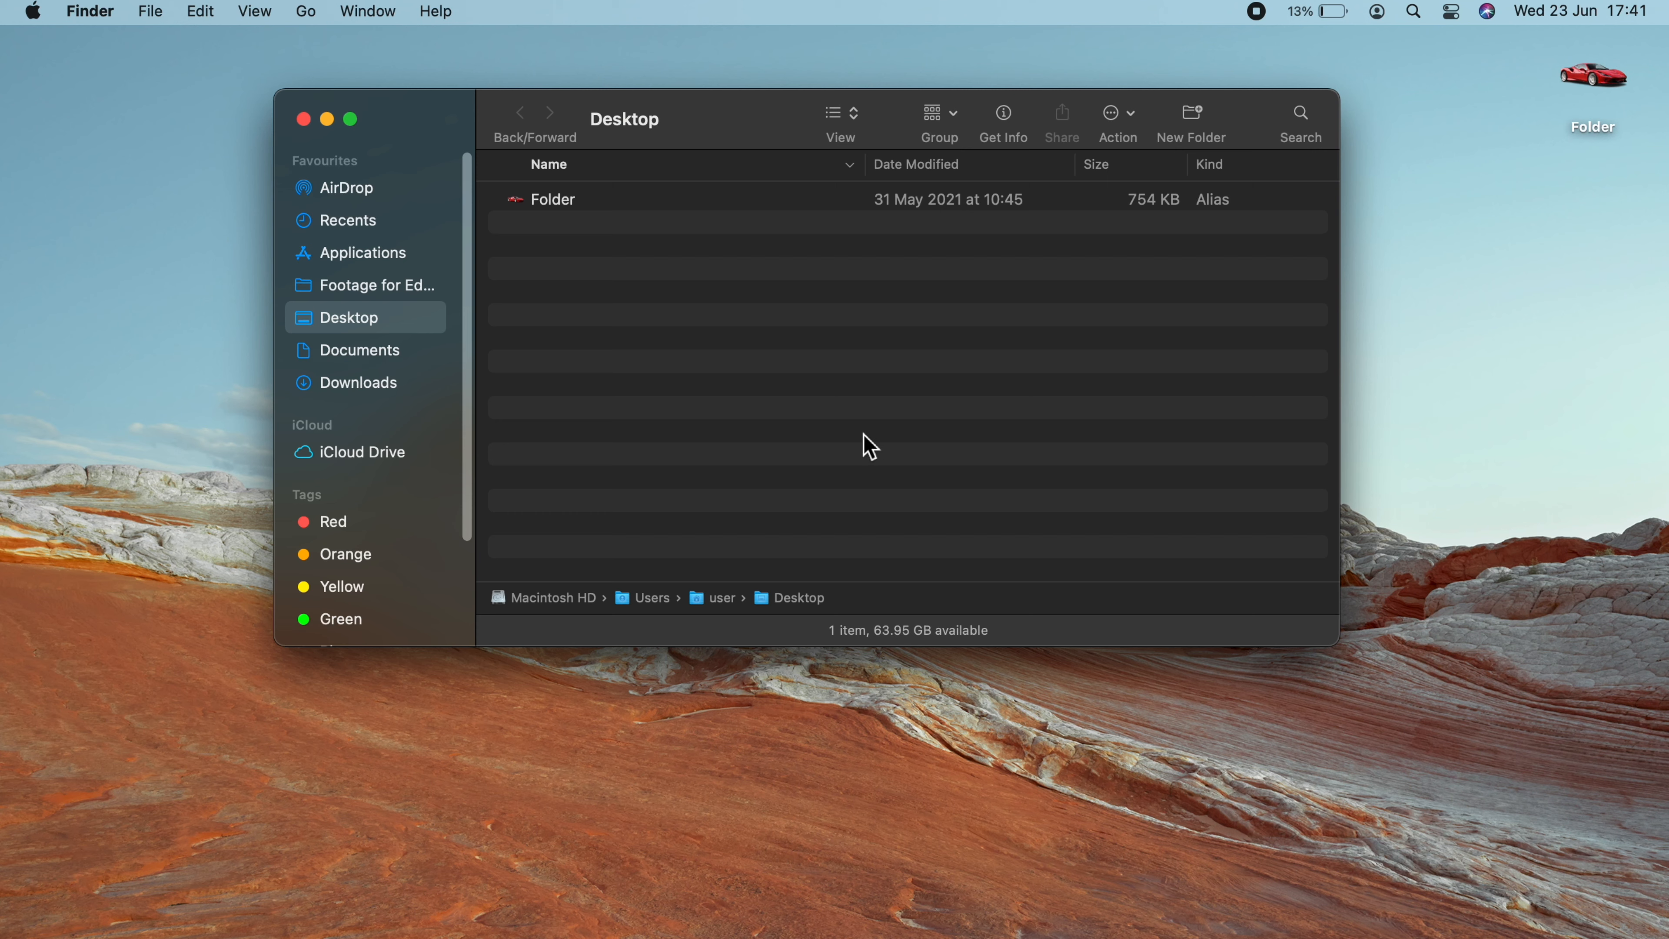
pyautogui.moveTo(424, 324)
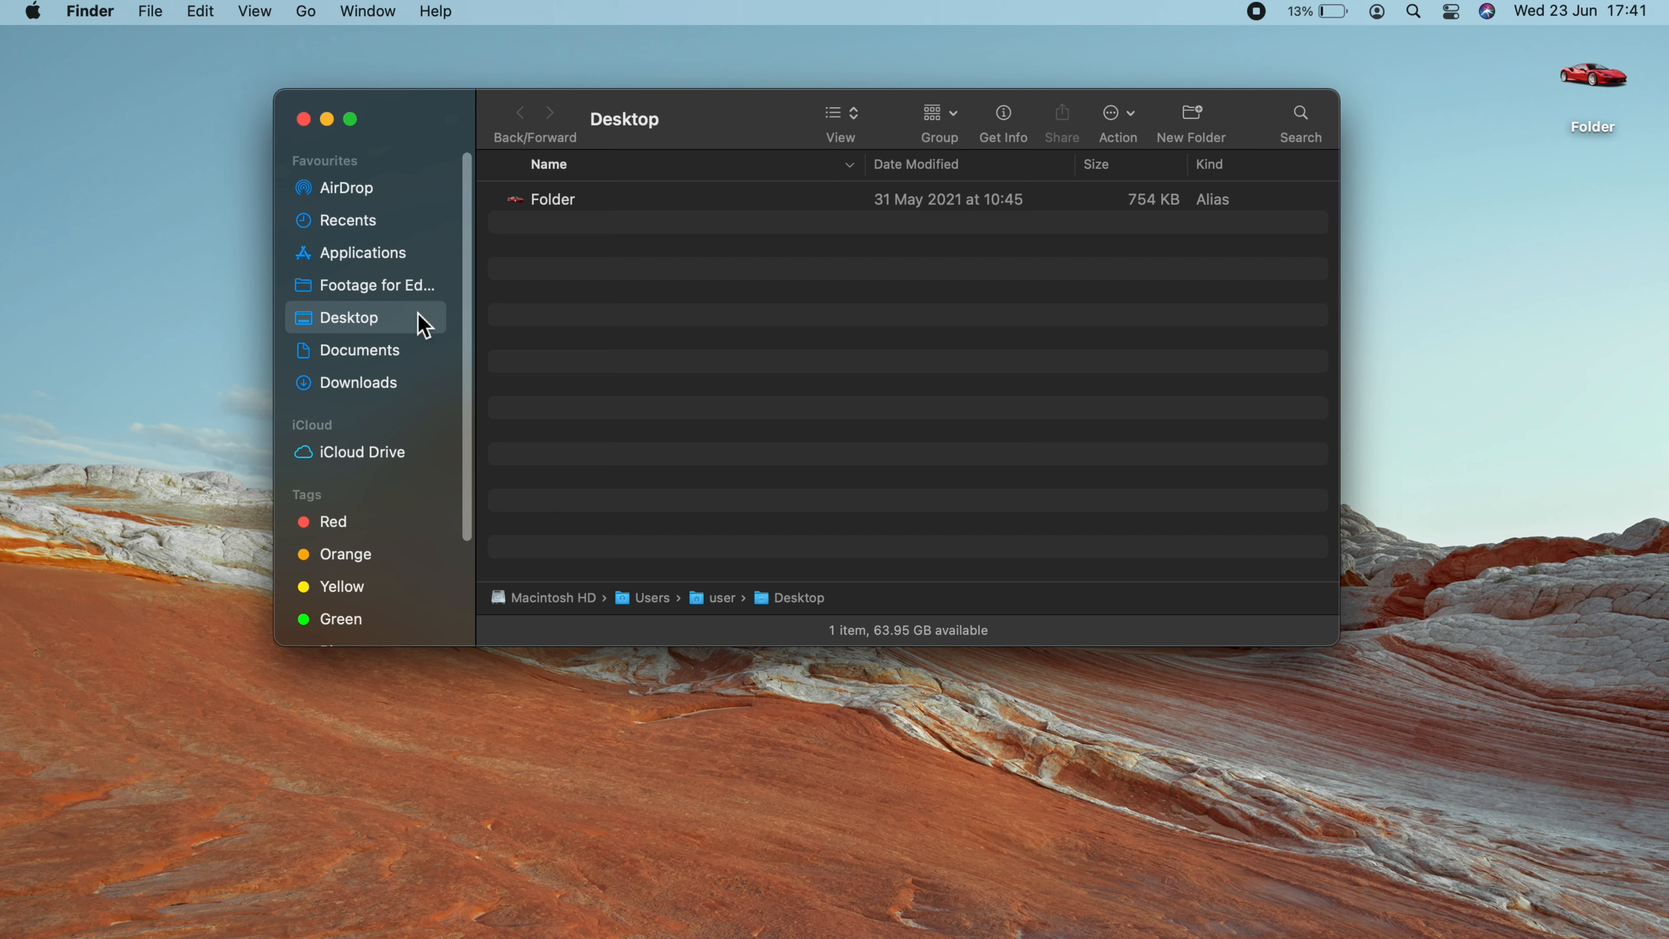
pyautogui.moveTo(370, 227)
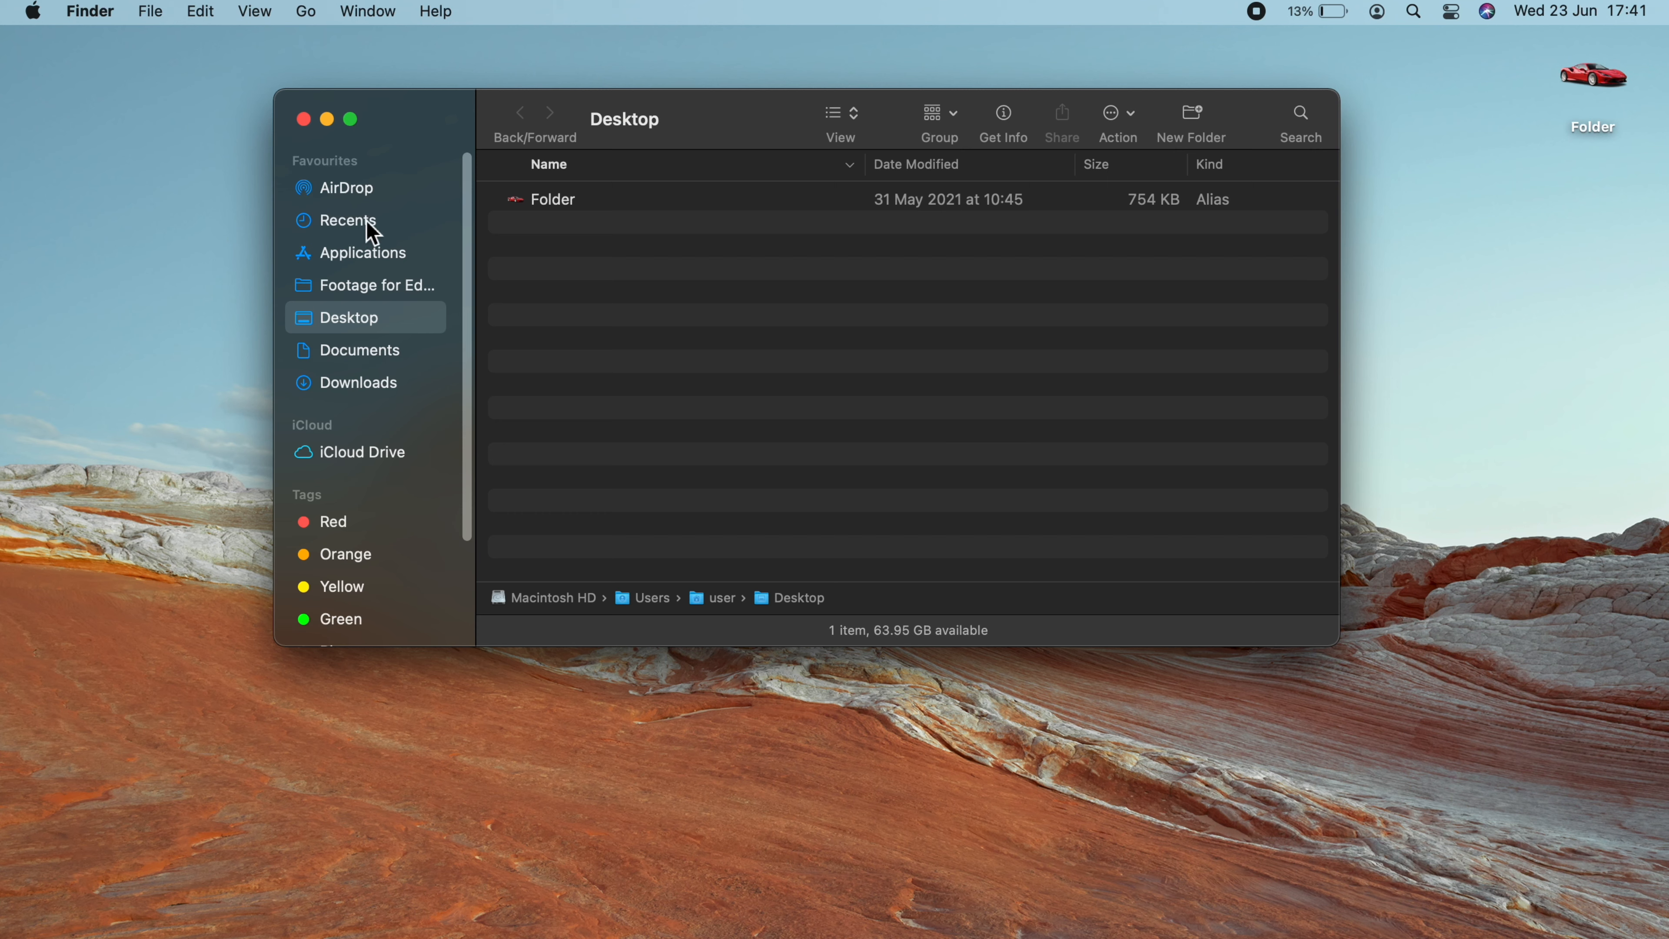
pyautogui.moveTo(362, 309)
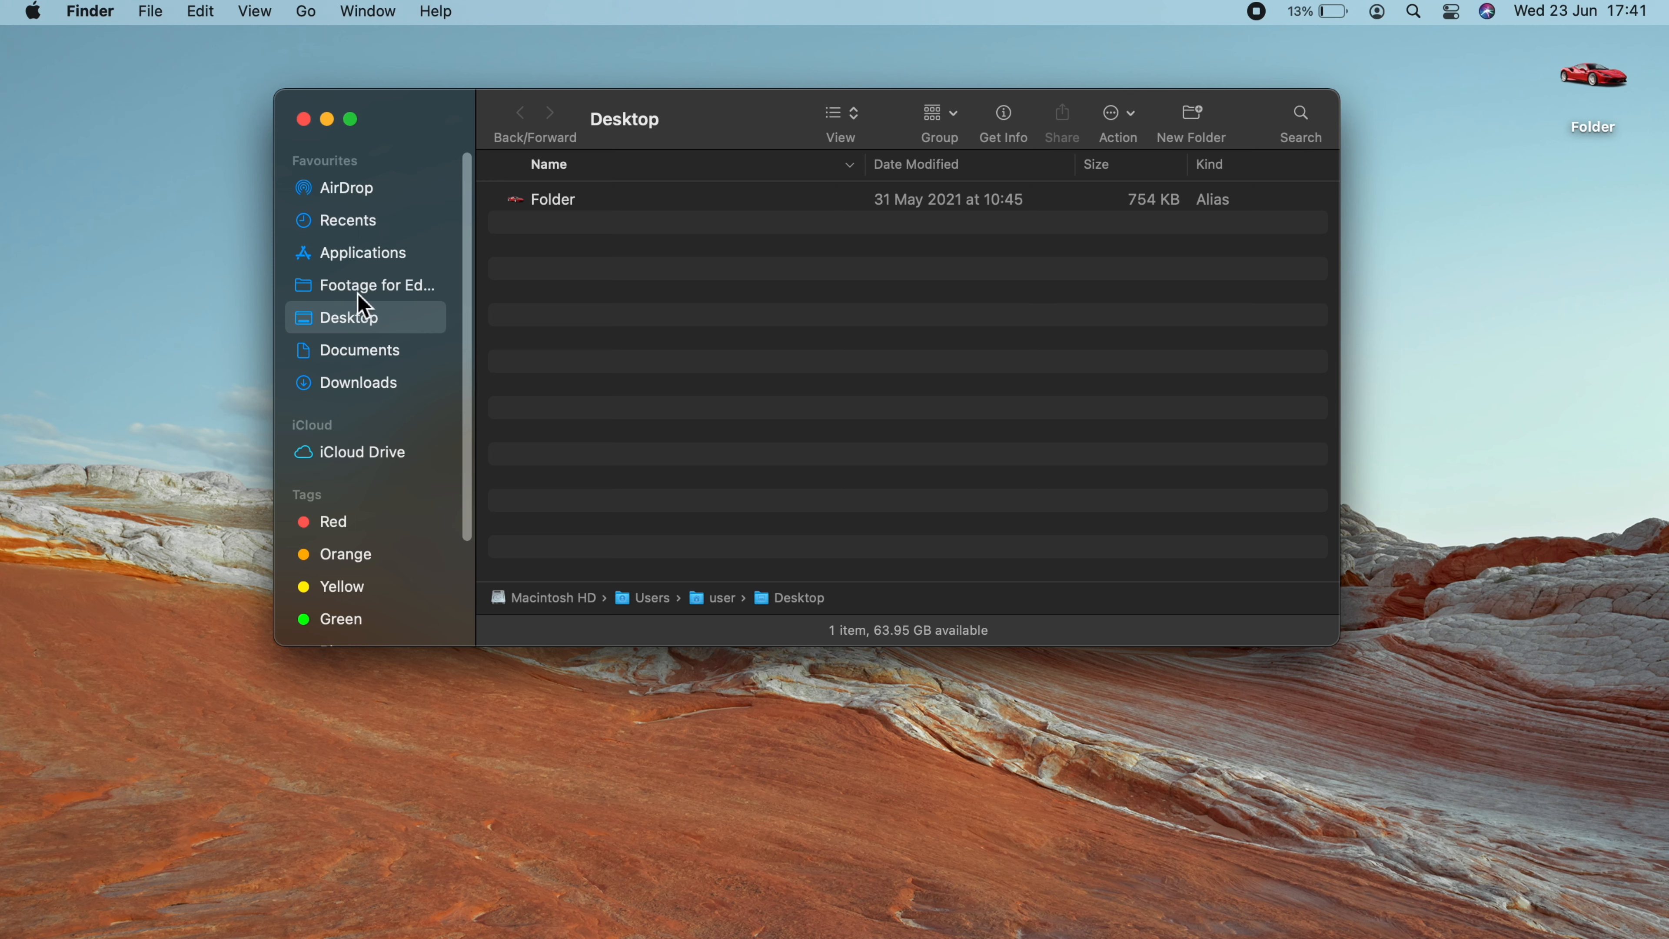
pyautogui.moveTo(412, 386)
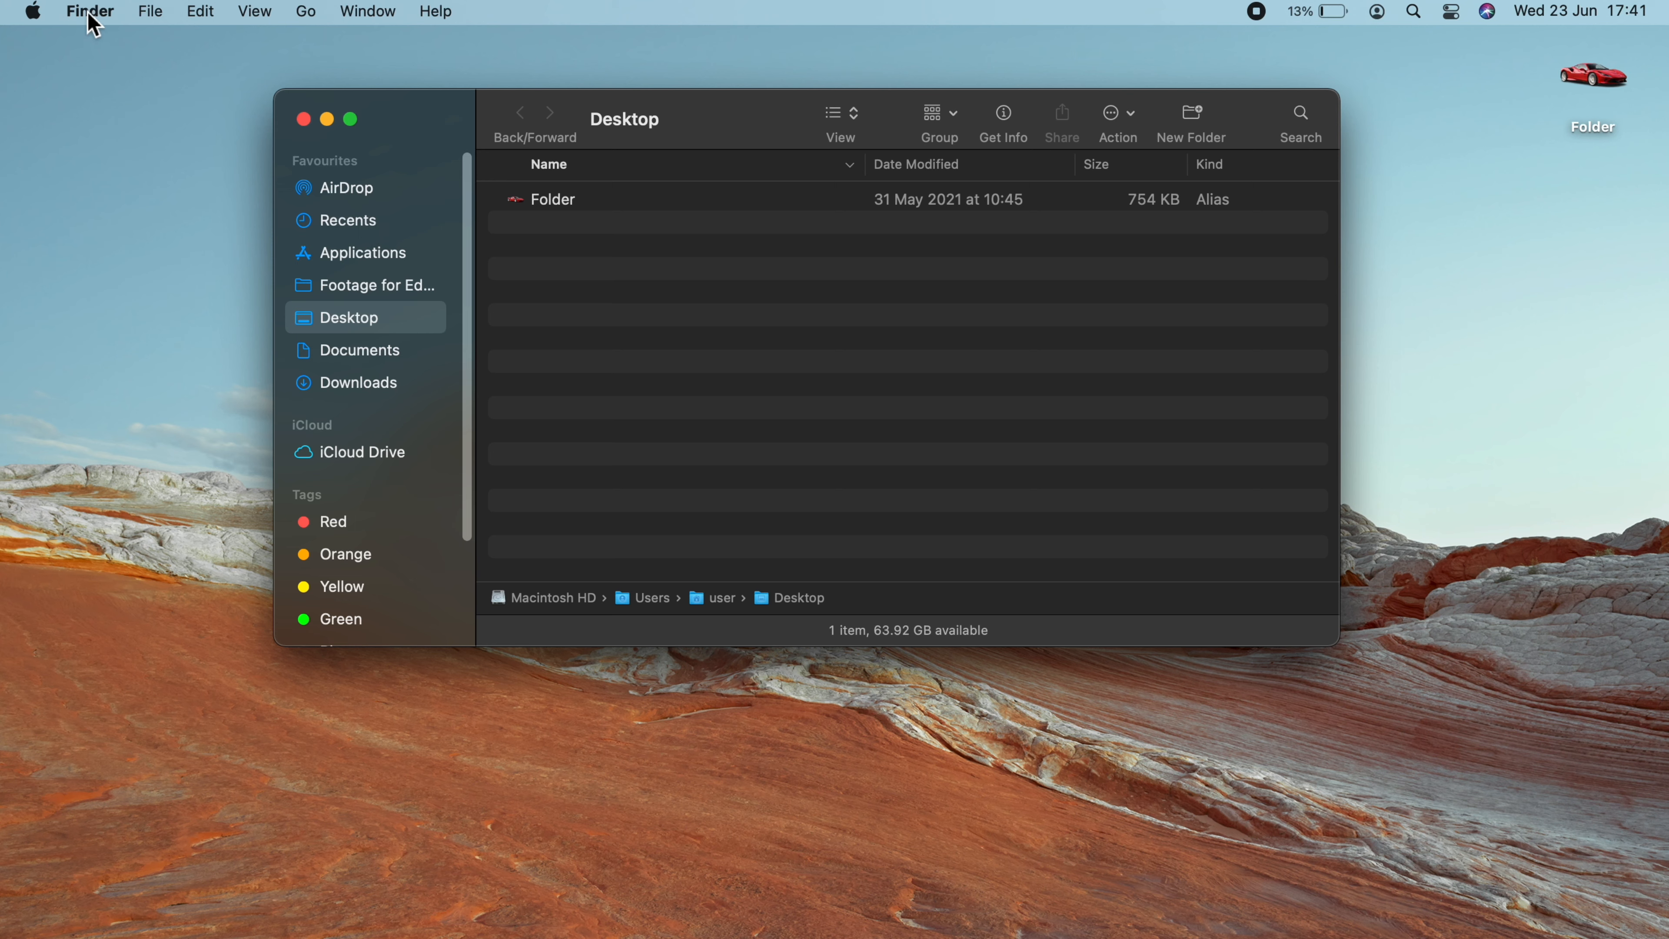
# Step: Review the 'New Finder windows show' location choices in General preferences, leaving Desktop selected
pyautogui.click(91, 12)
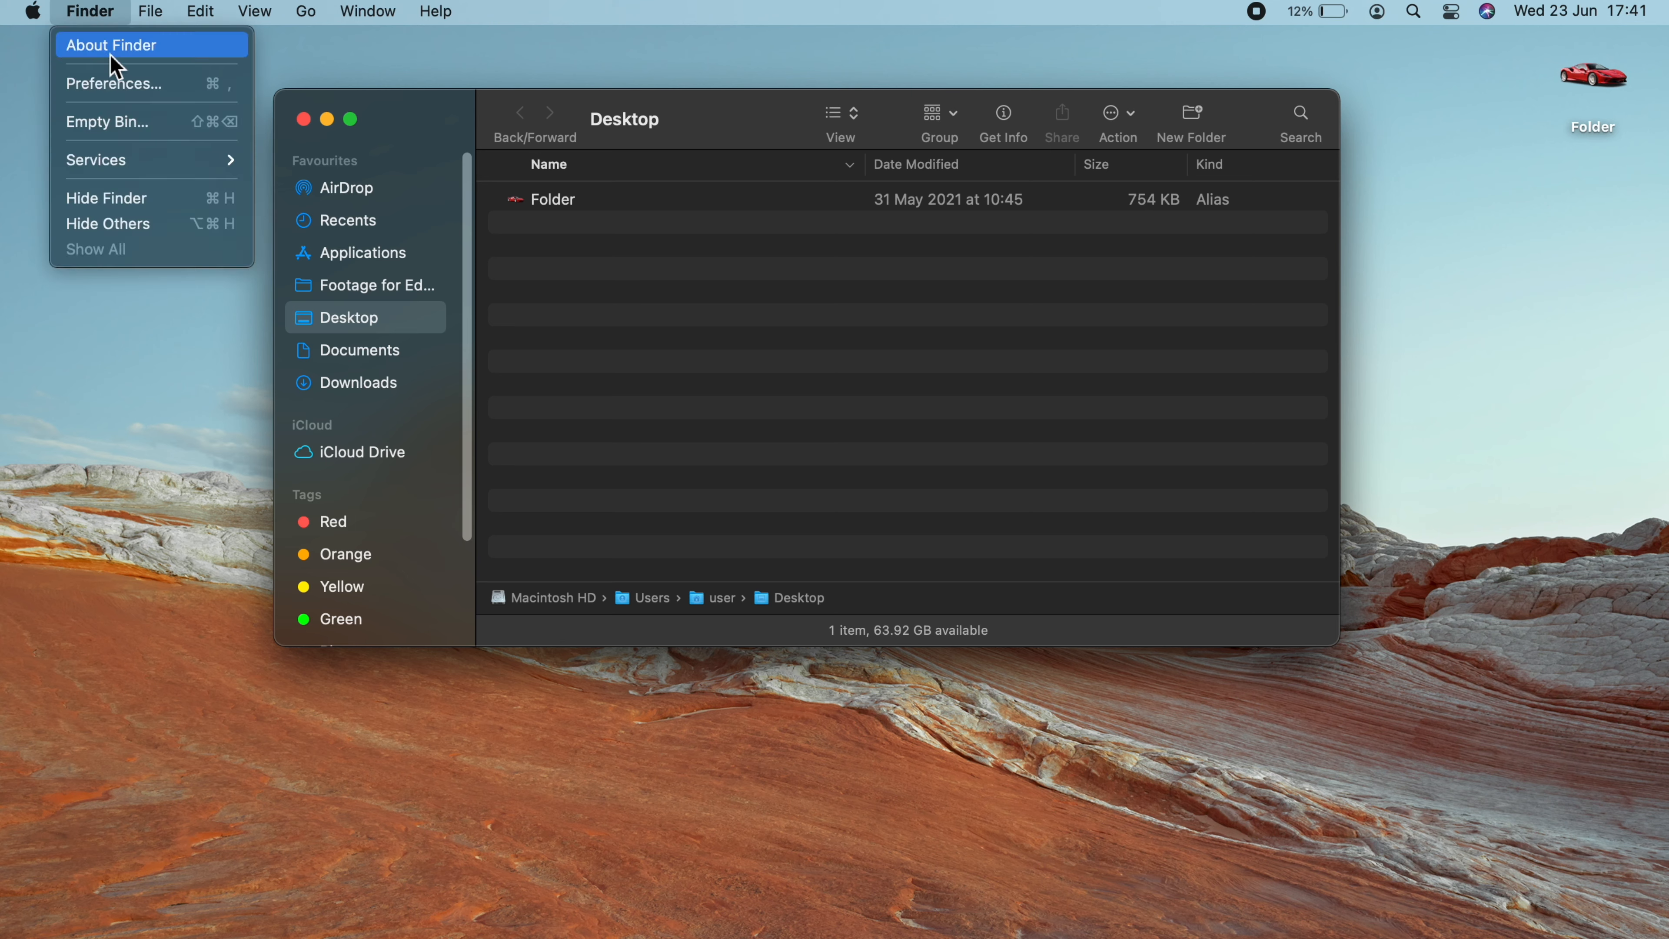
pyautogui.click(114, 83)
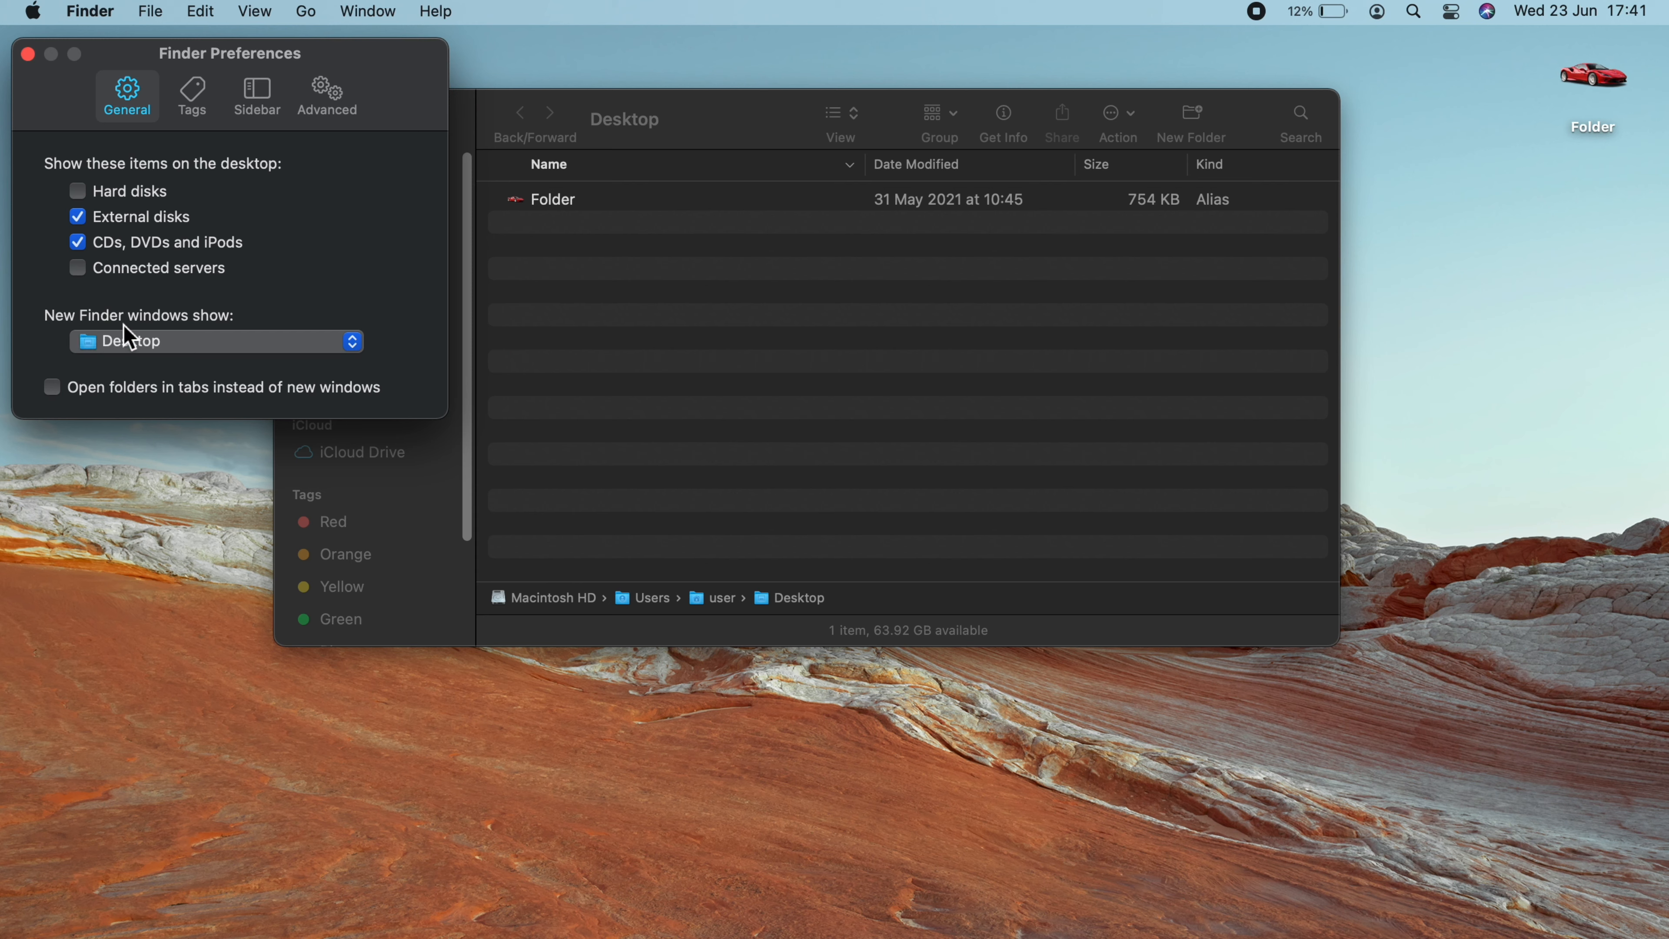
pyautogui.moveTo(152, 365)
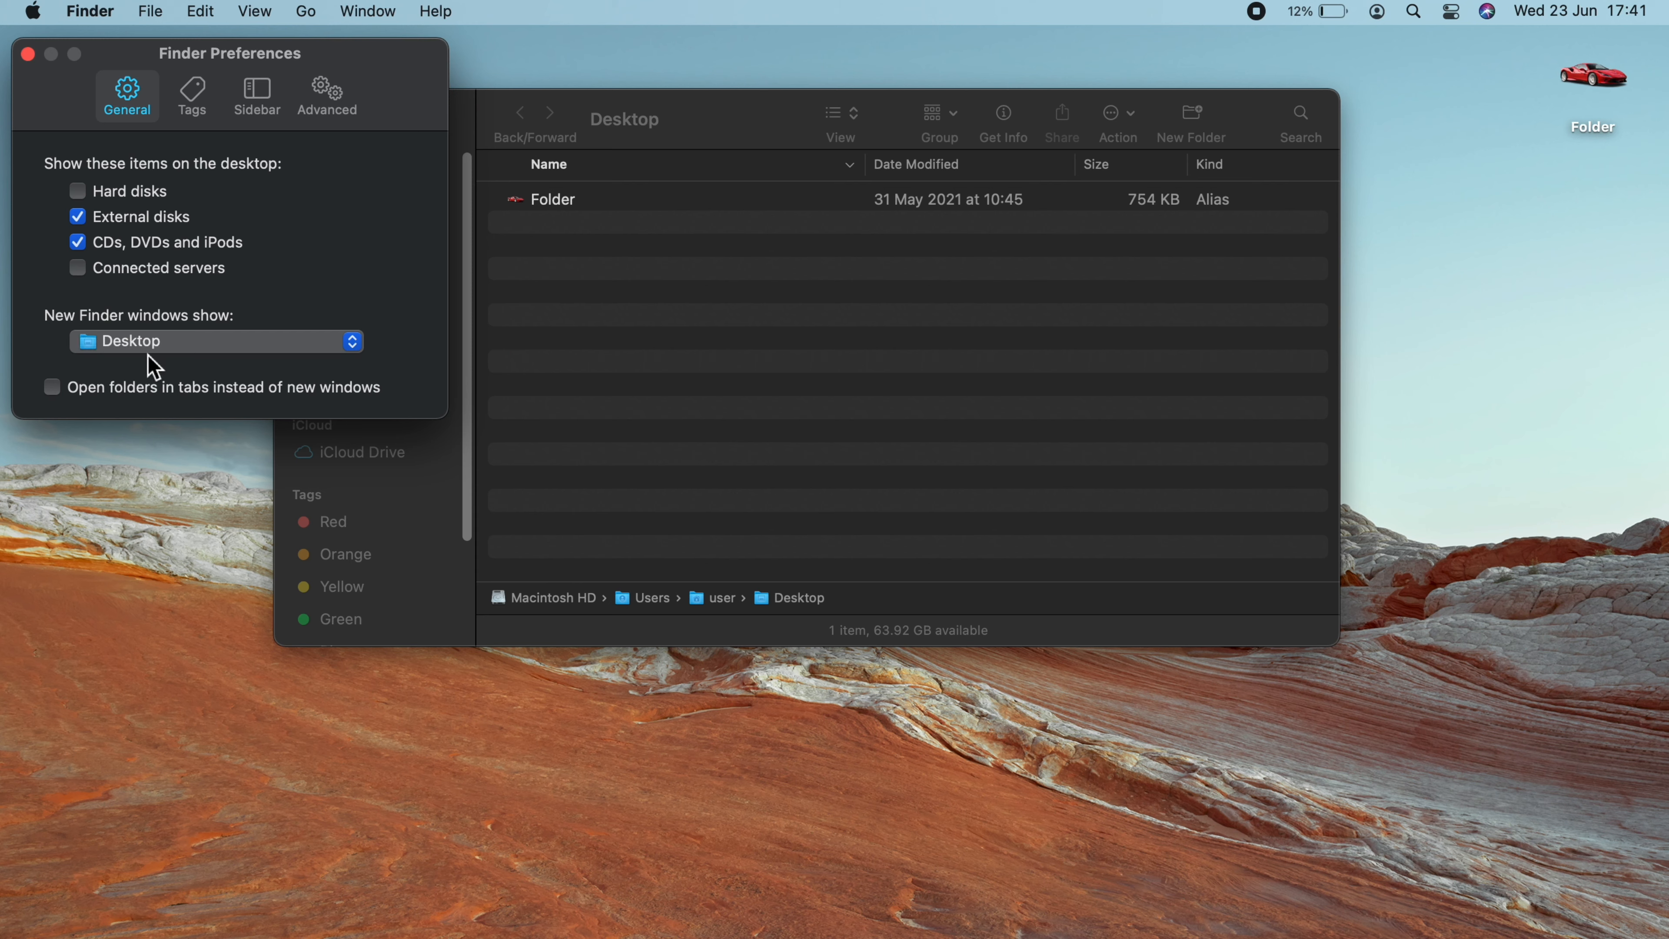
pyautogui.click(214, 340)
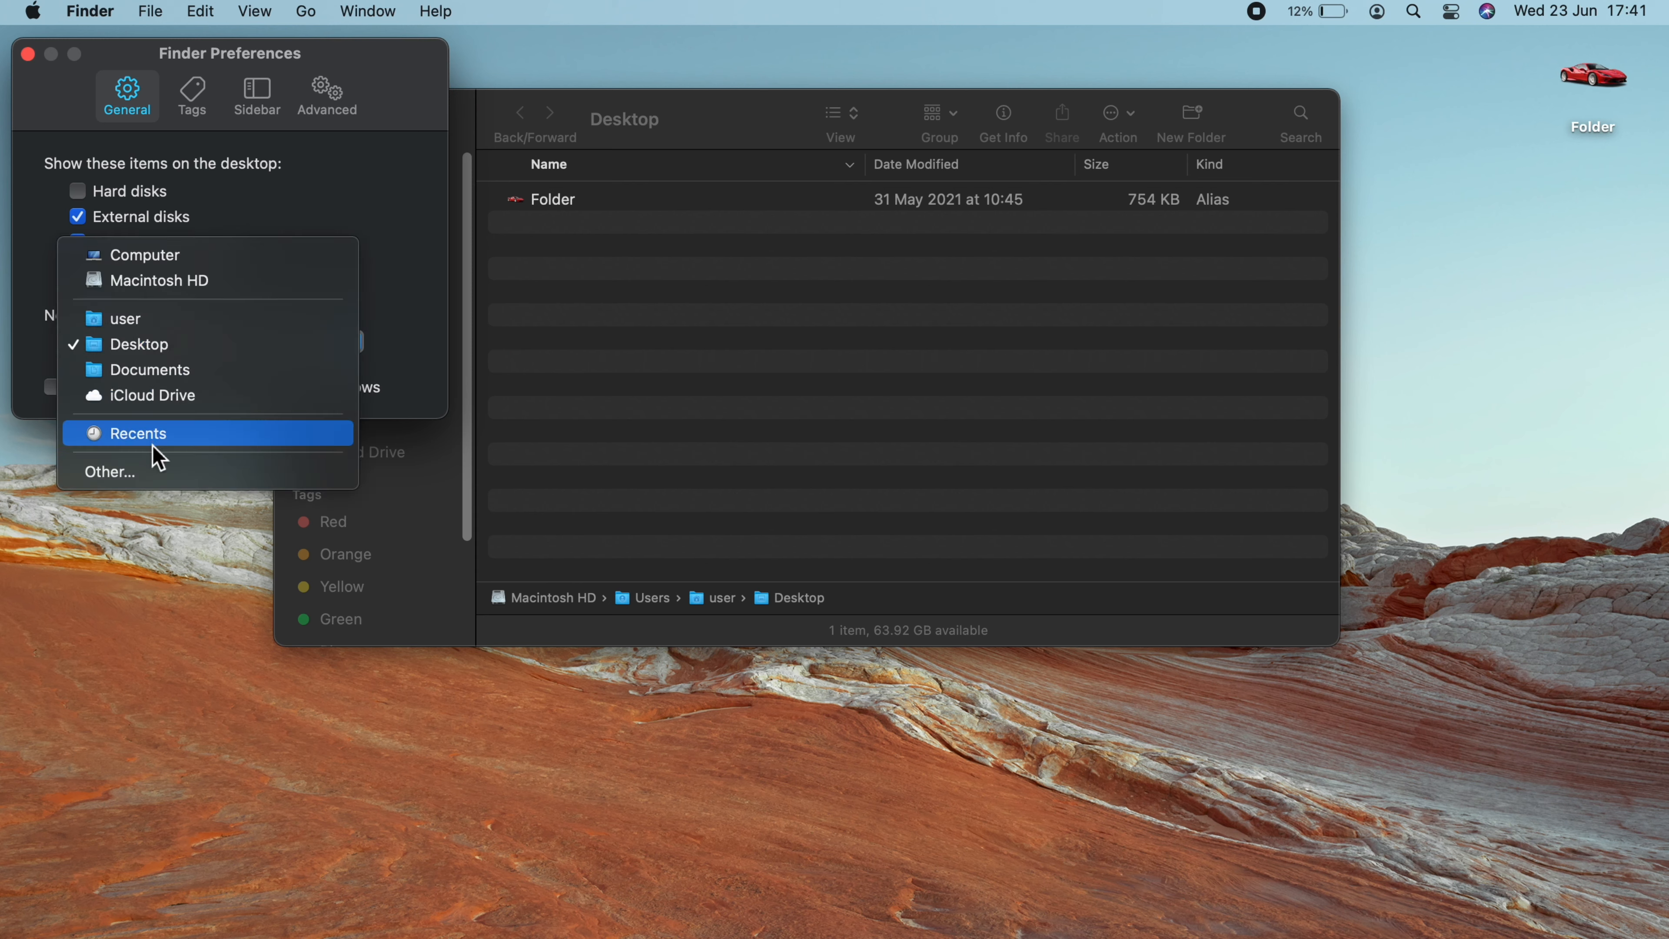
pyautogui.moveTo(150, 369)
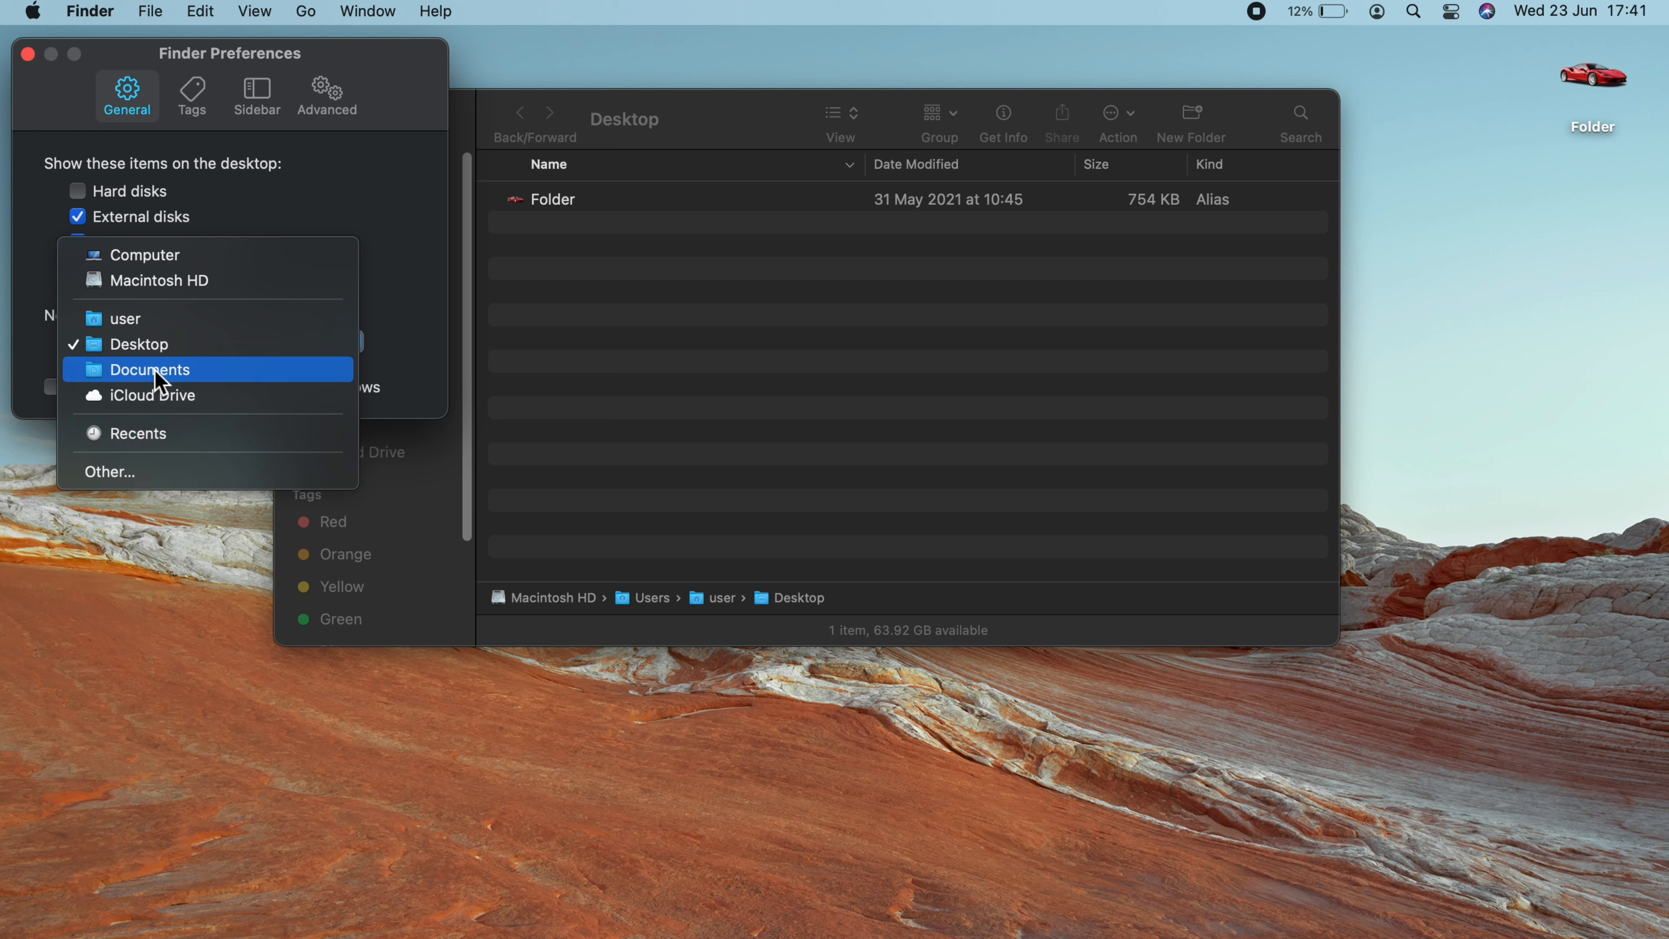
pyautogui.moveTo(158, 280)
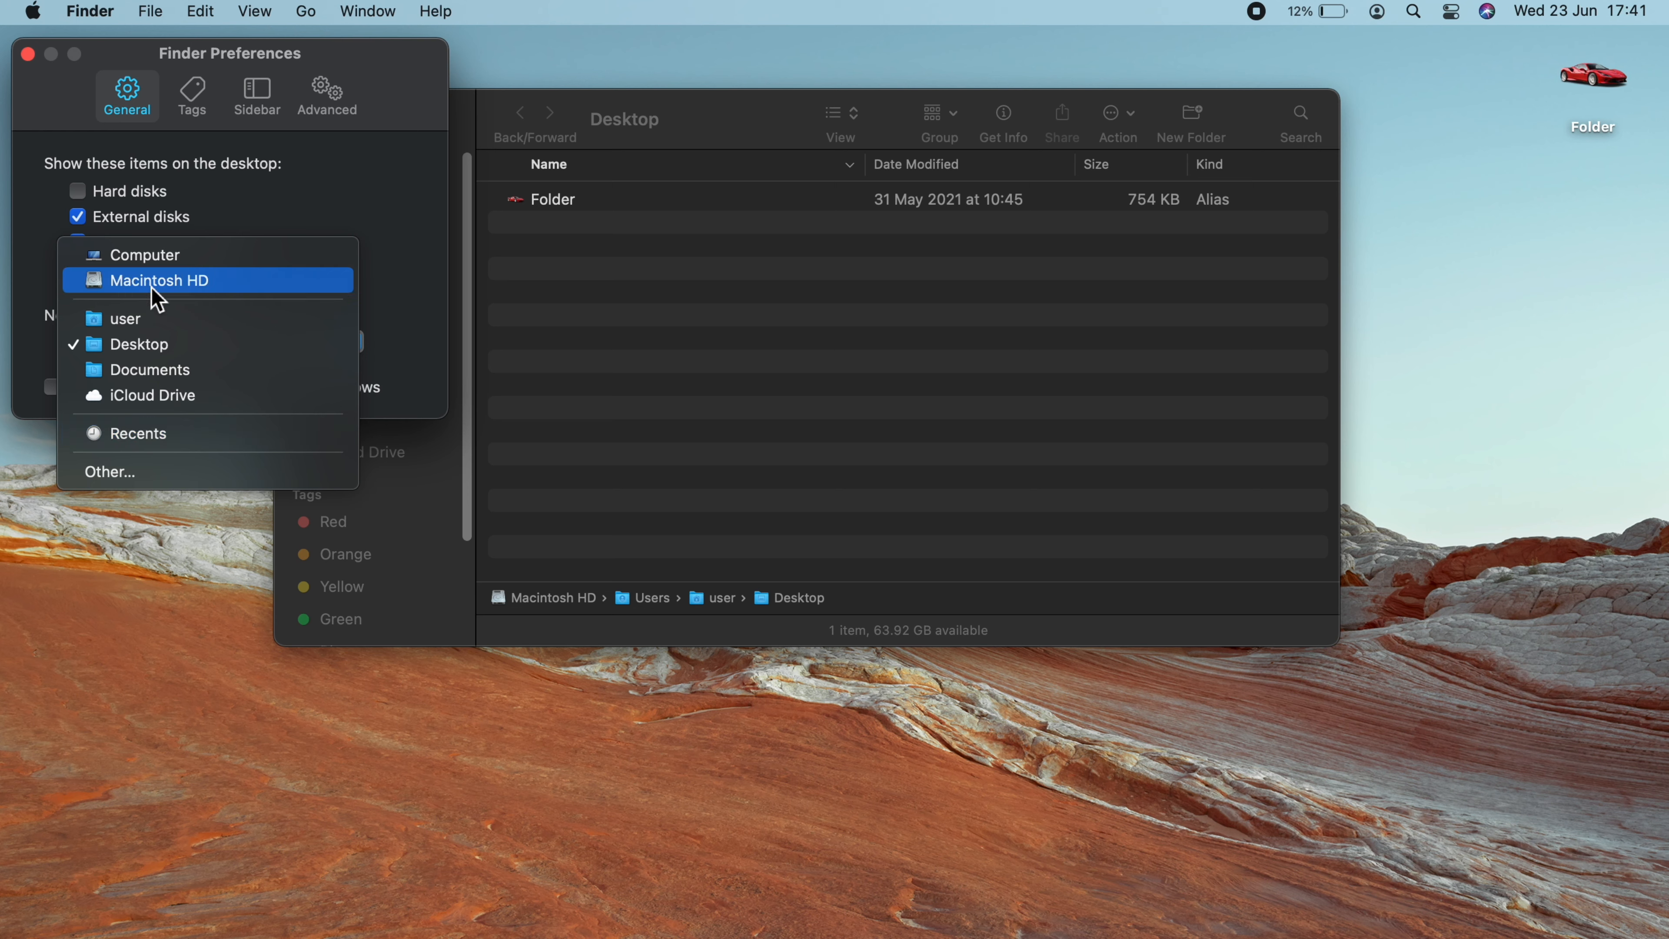
pyautogui.moveTo(146, 471)
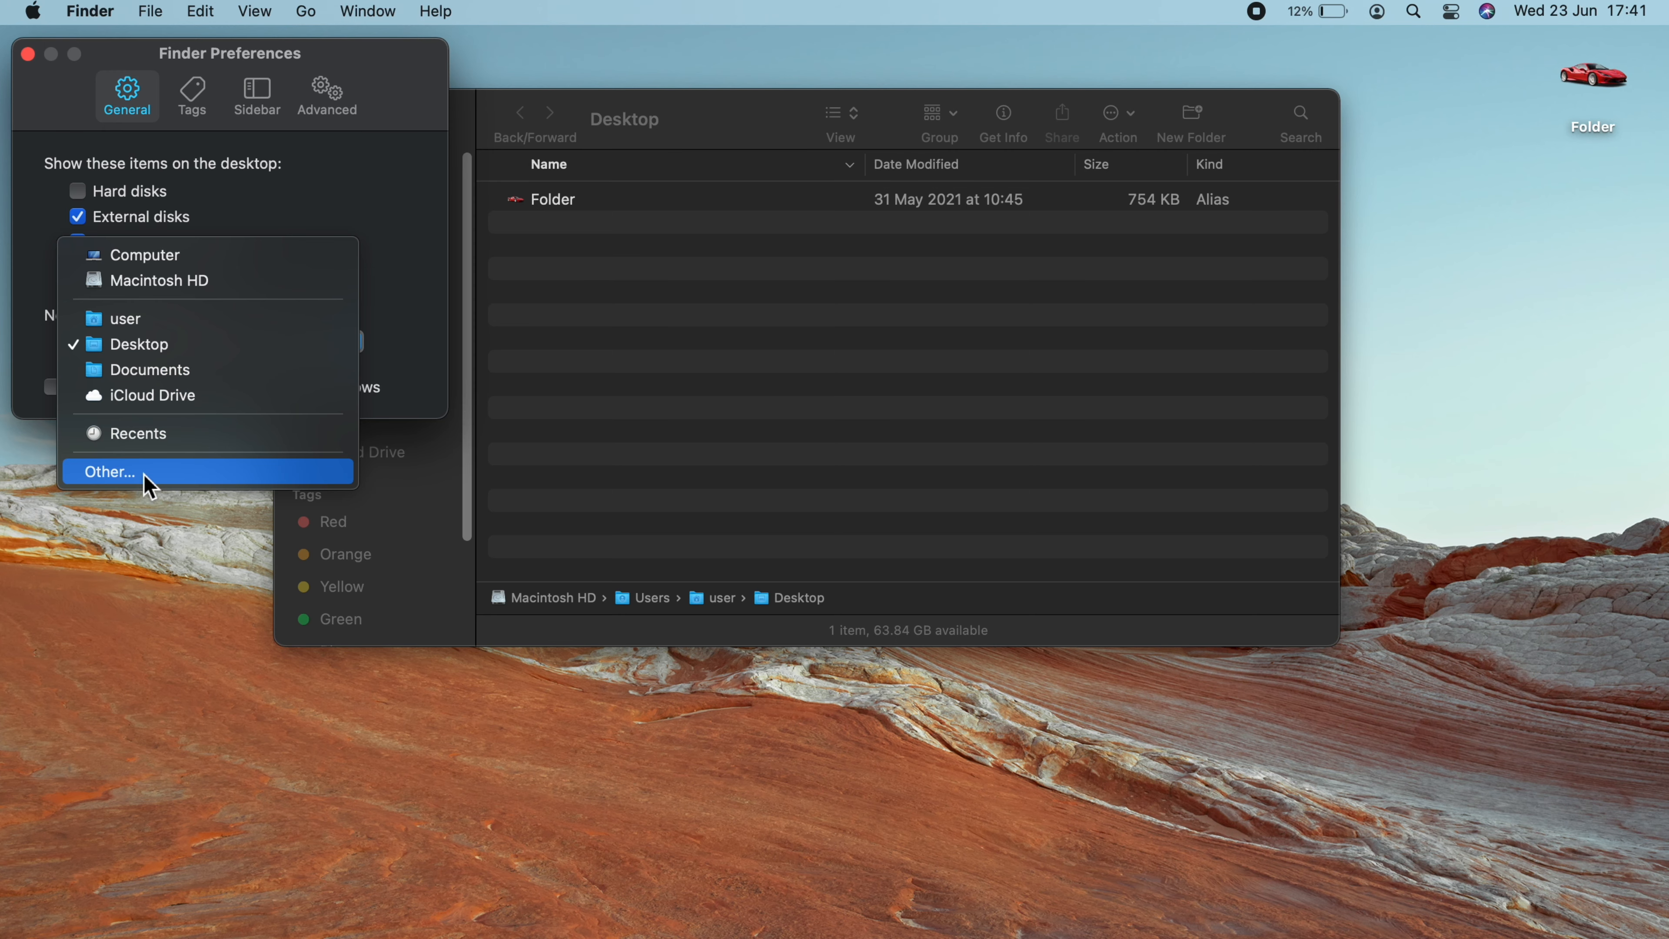
pyautogui.moveTo(48, 80)
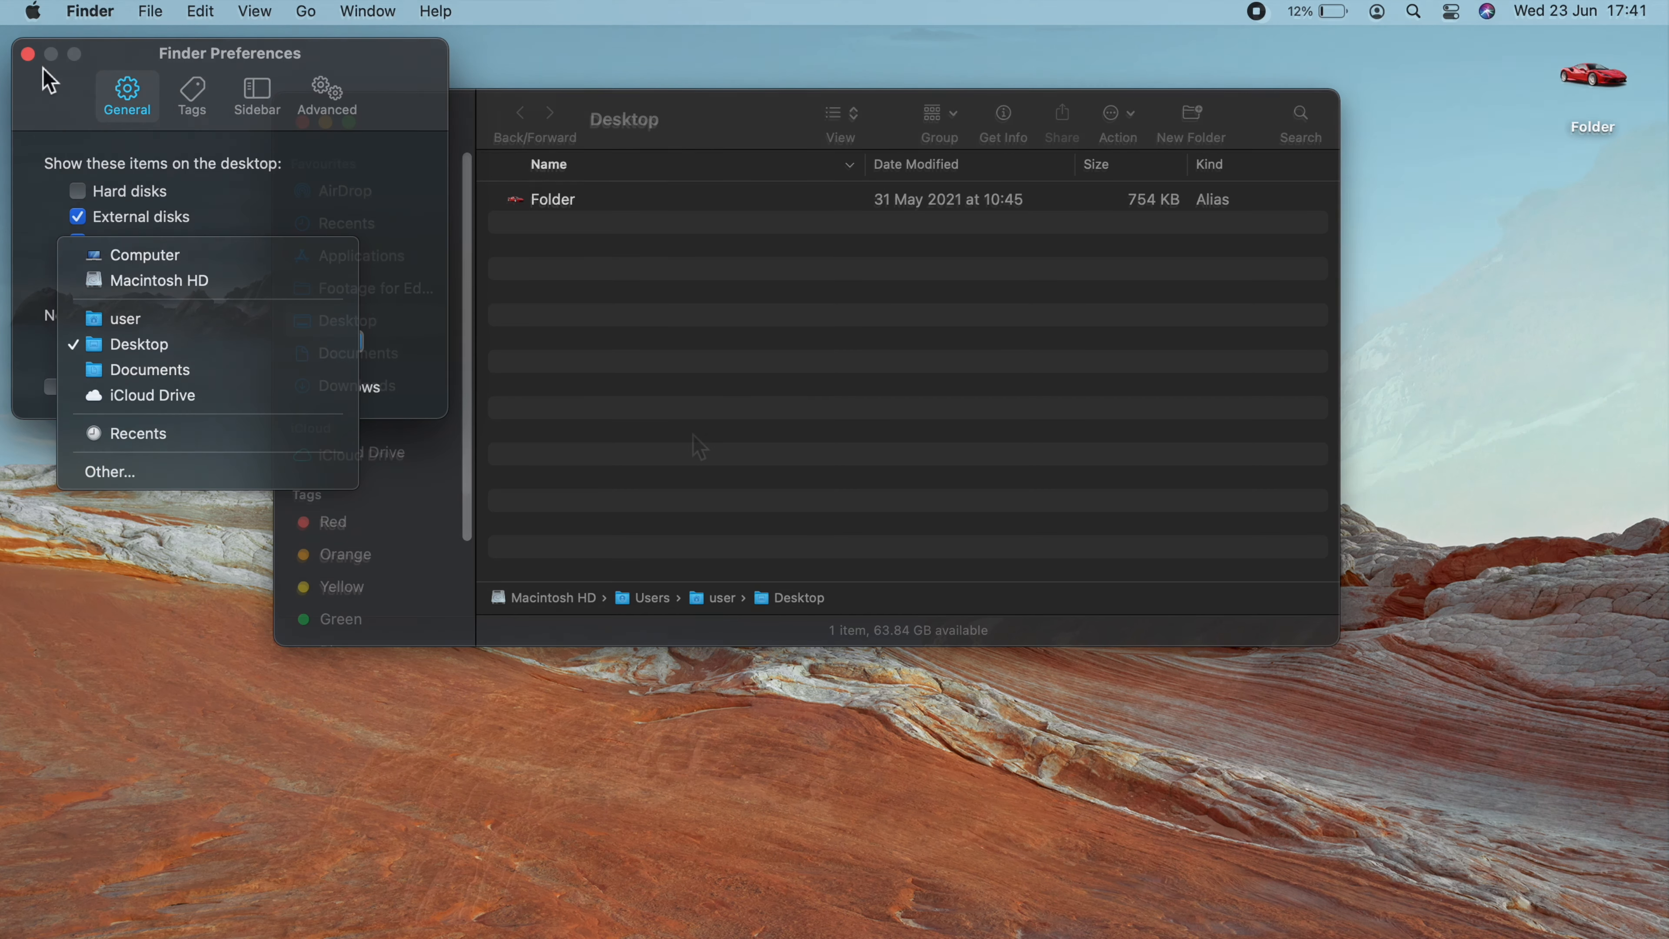
# Step: Show the path bar and status bar (1 item, 64.4 GB available) in the Desktop window
pyautogui.click(28, 54)
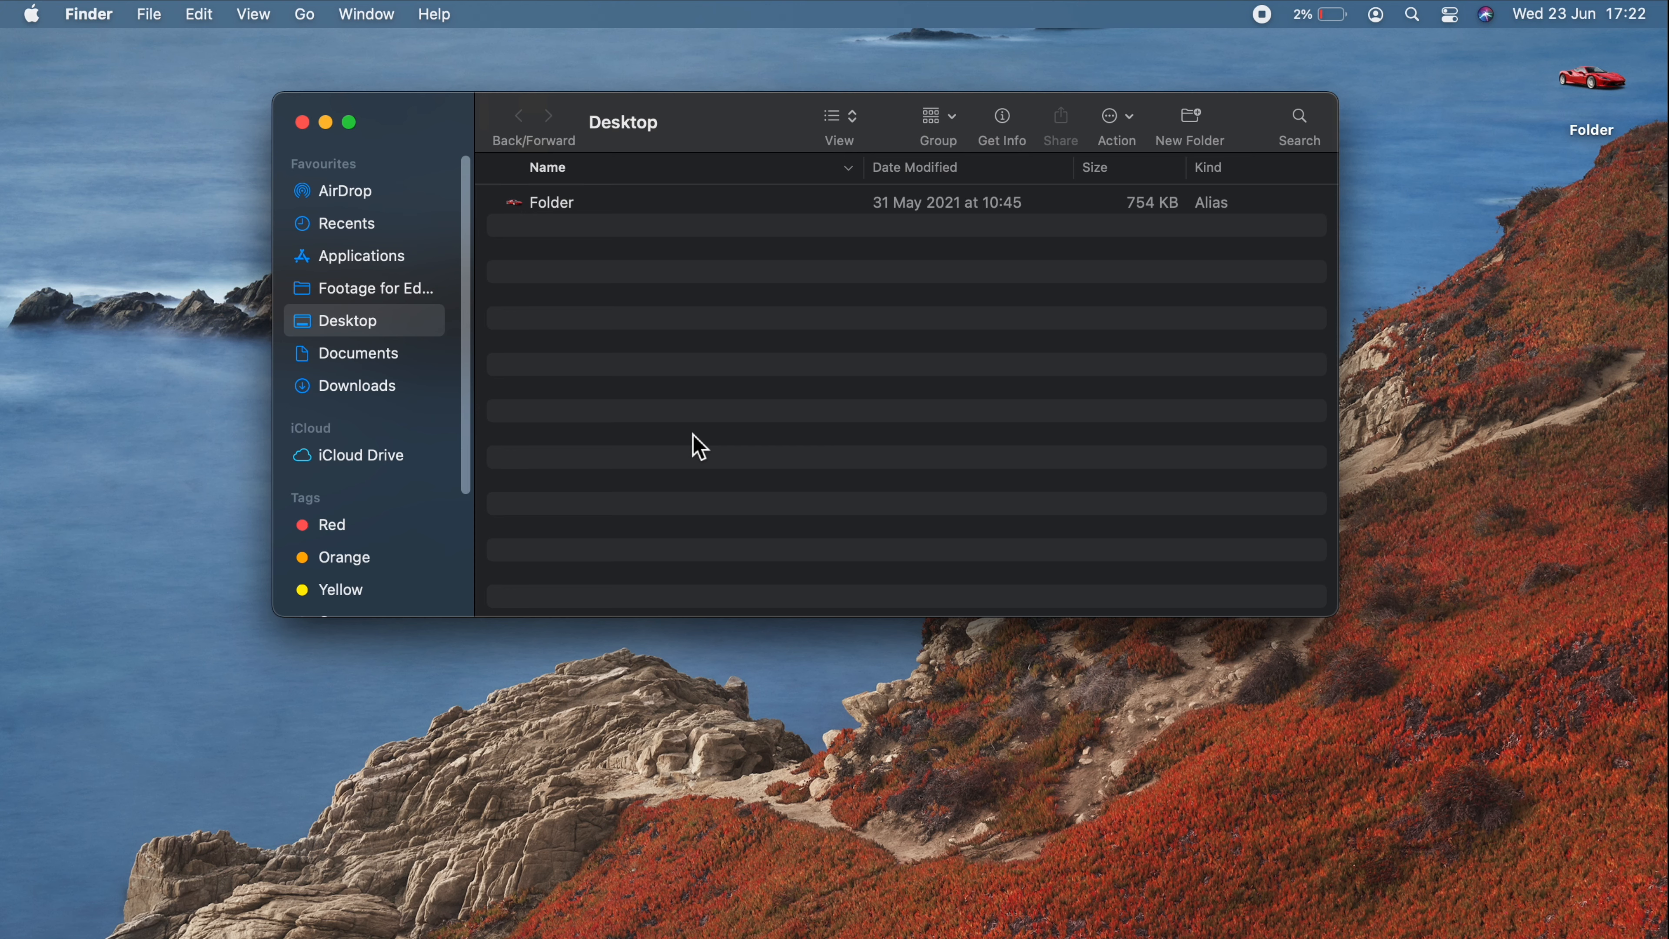
pyautogui.moveTo(673, 597)
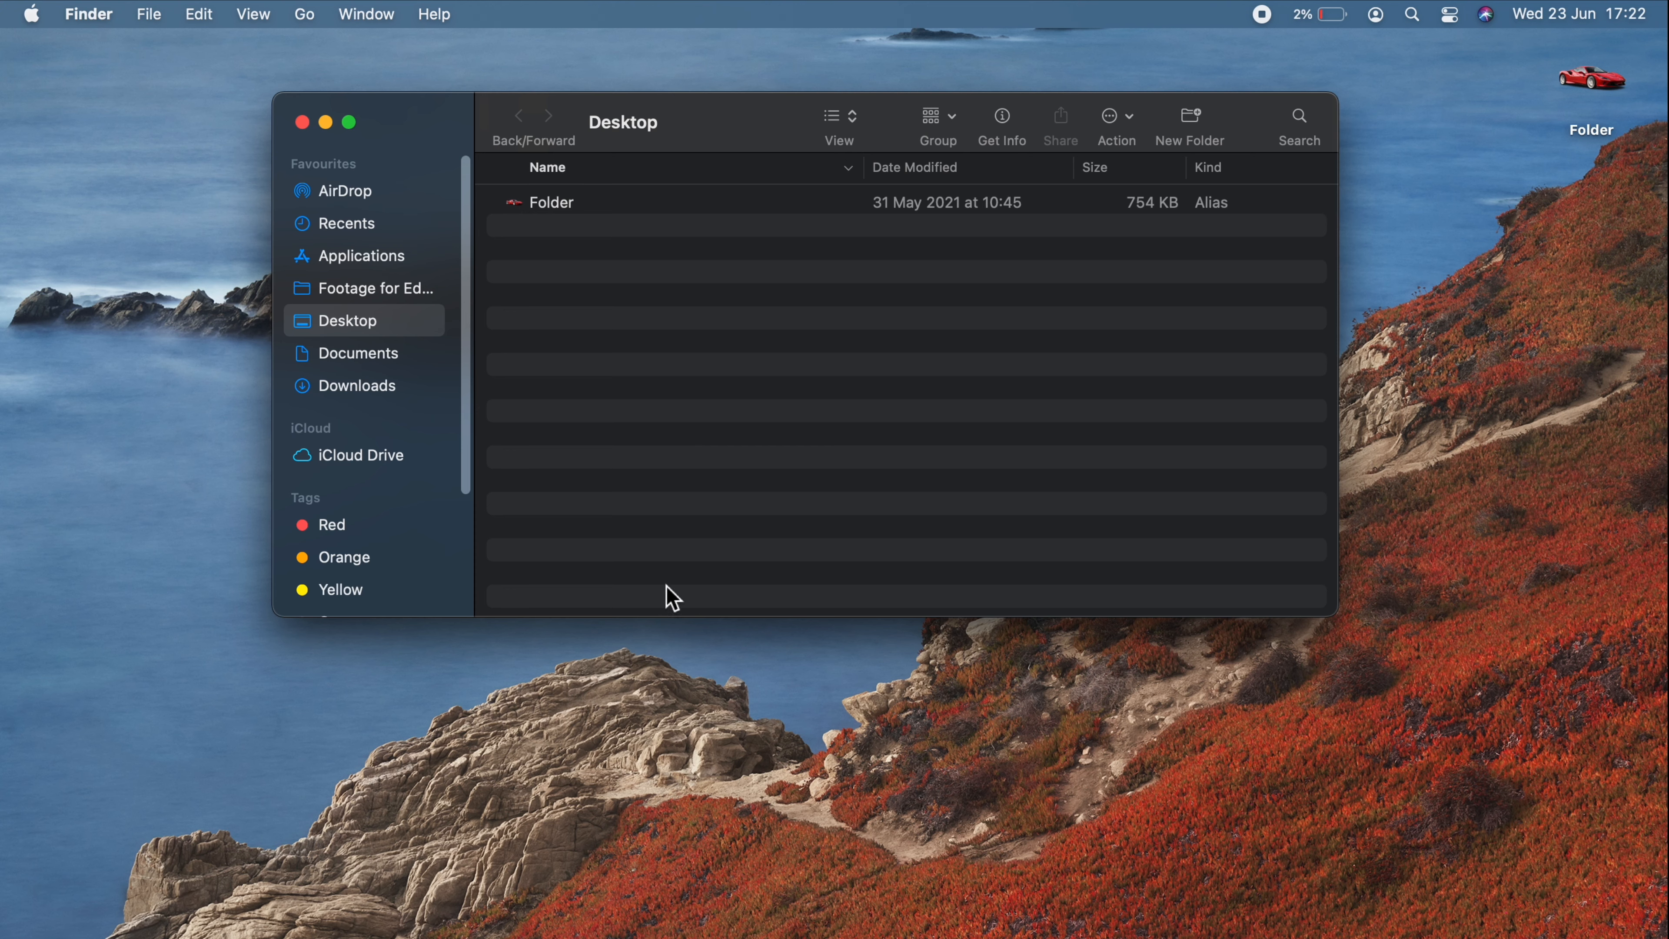
pyautogui.moveTo(641, 620)
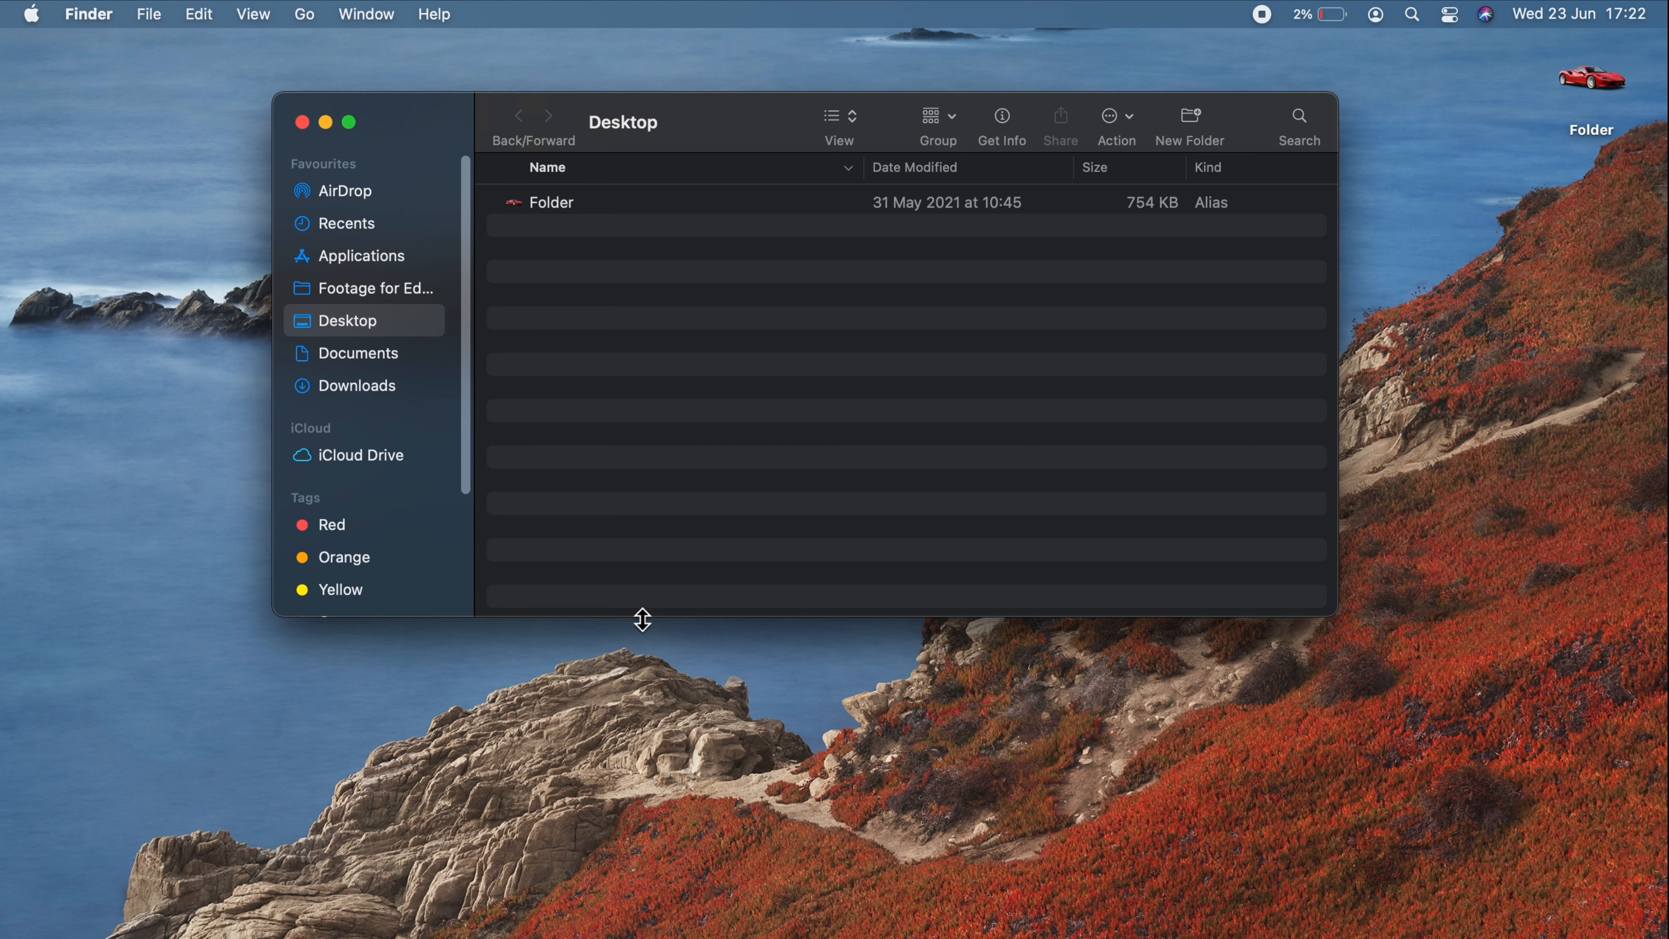
pyautogui.moveTo(628, 497)
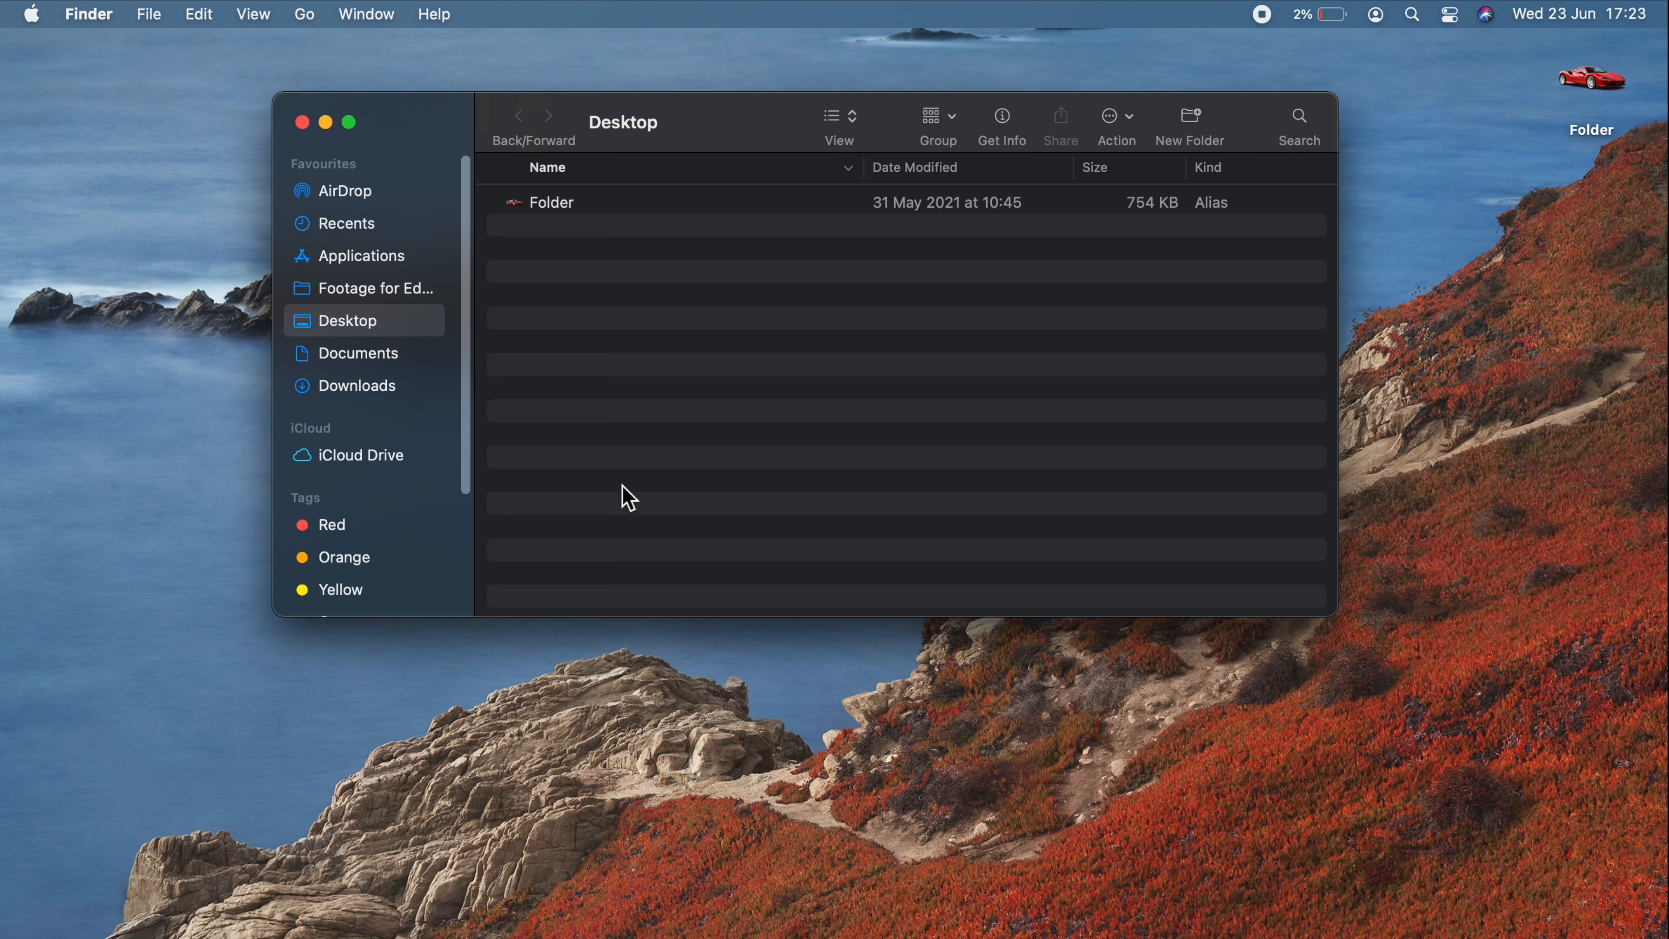
pyautogui.moveTo(604, 326)
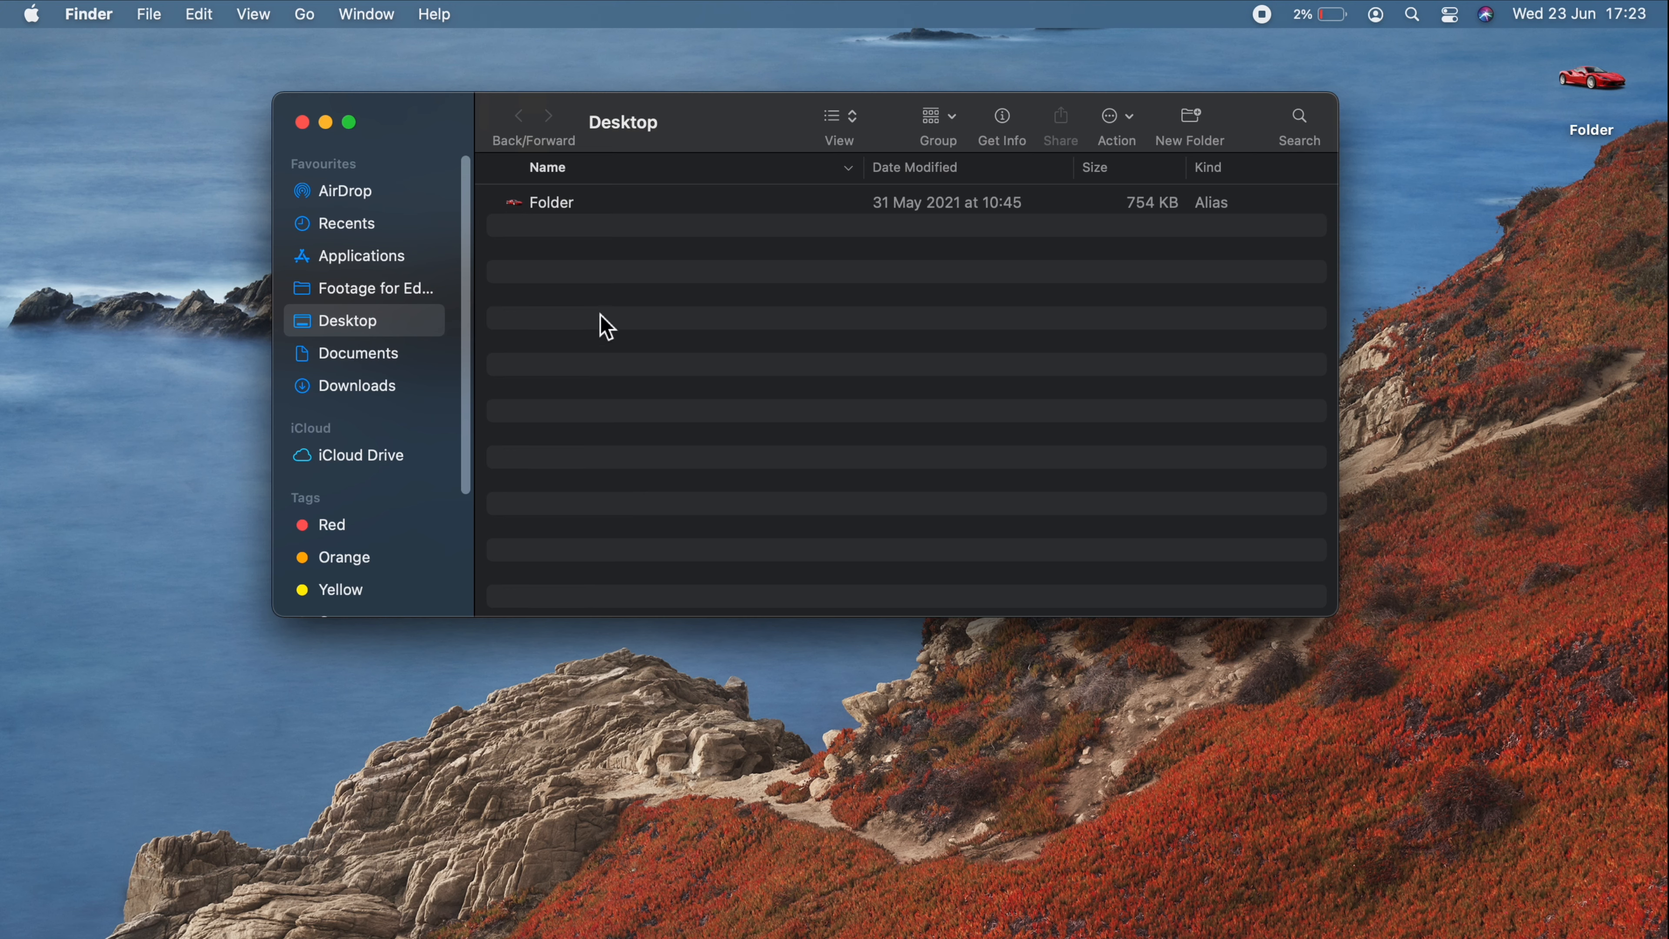
pyautogui.moveTo(279, 45)
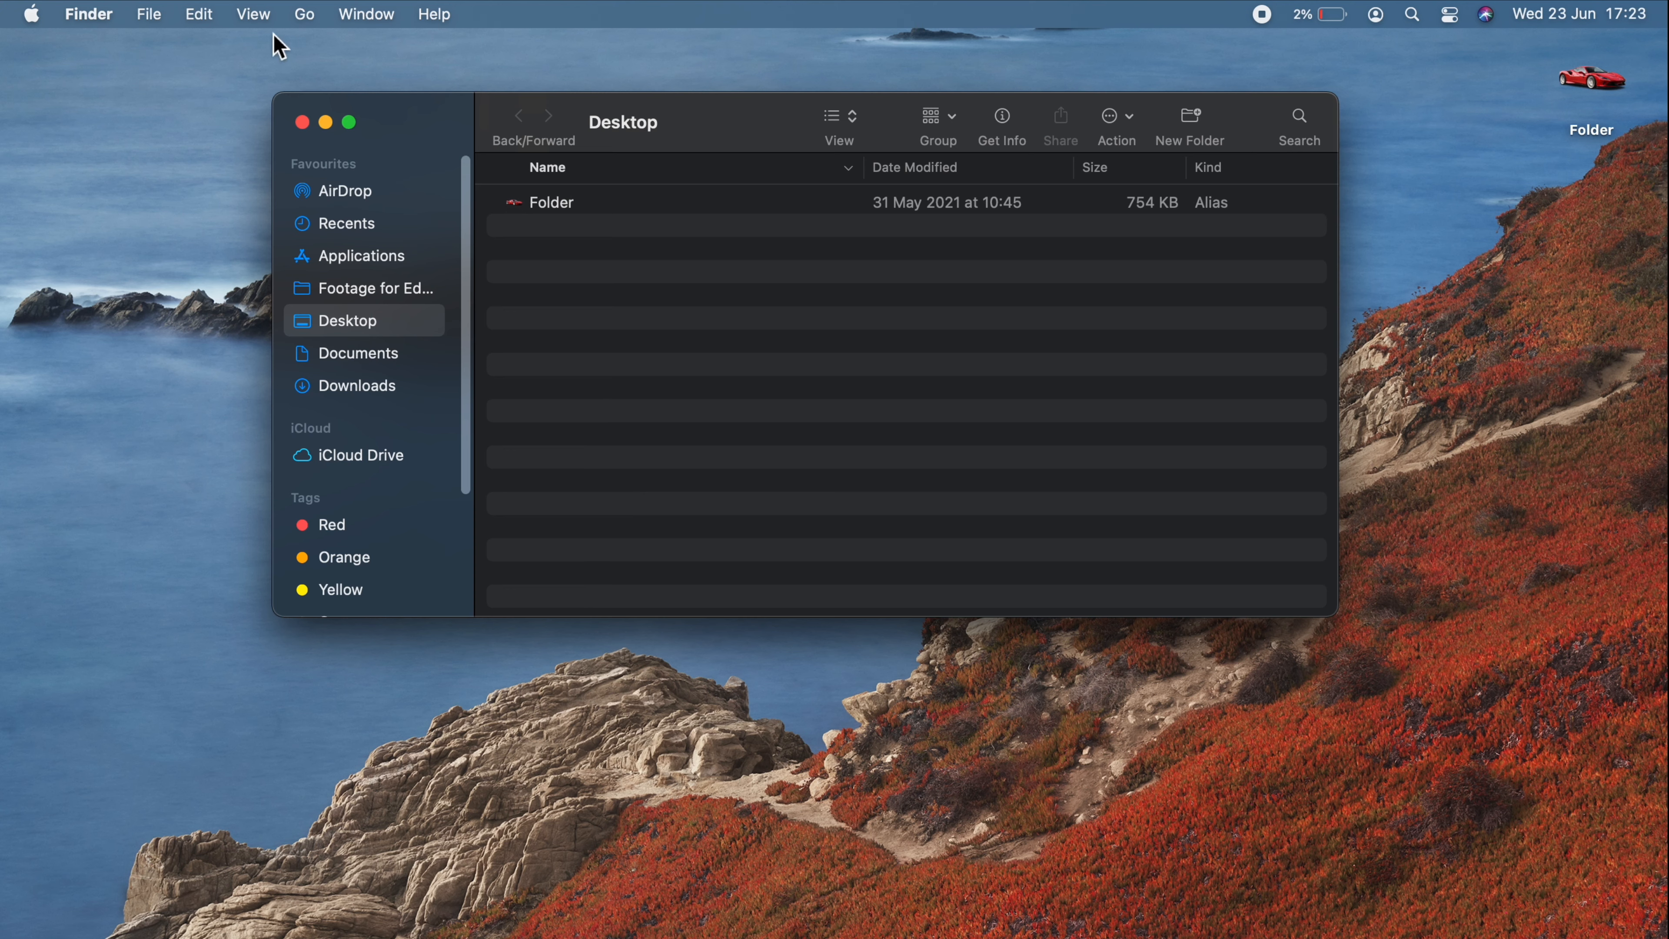
pyautogui.click(252, 14)
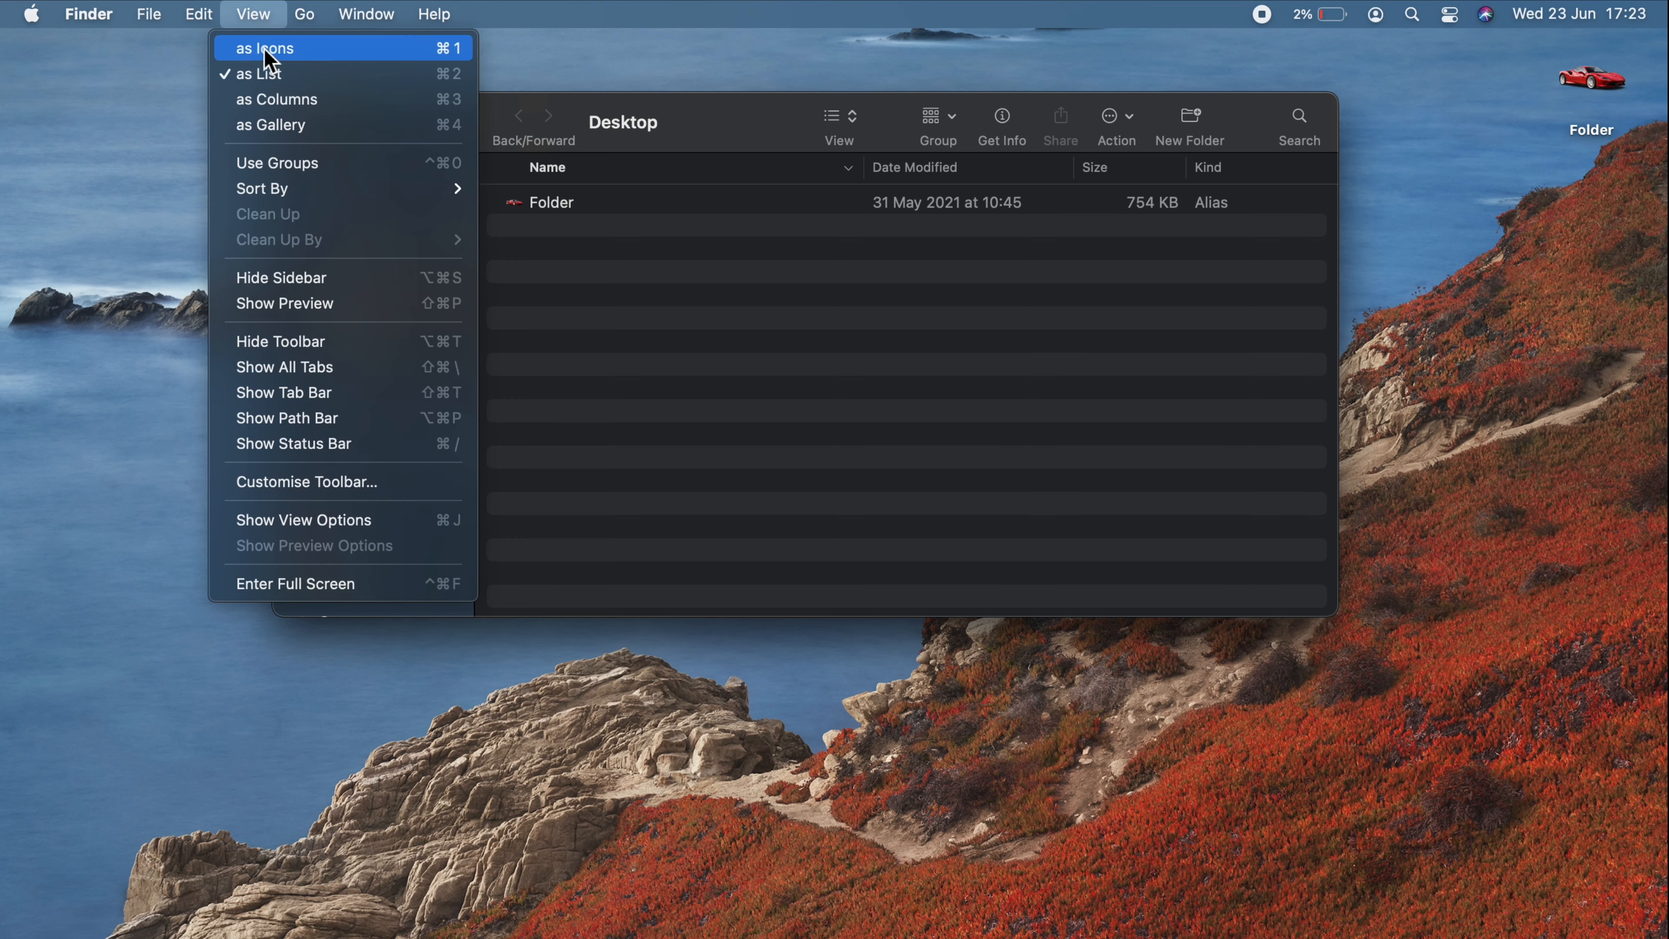
pyautogui.moveTo(341, 417)
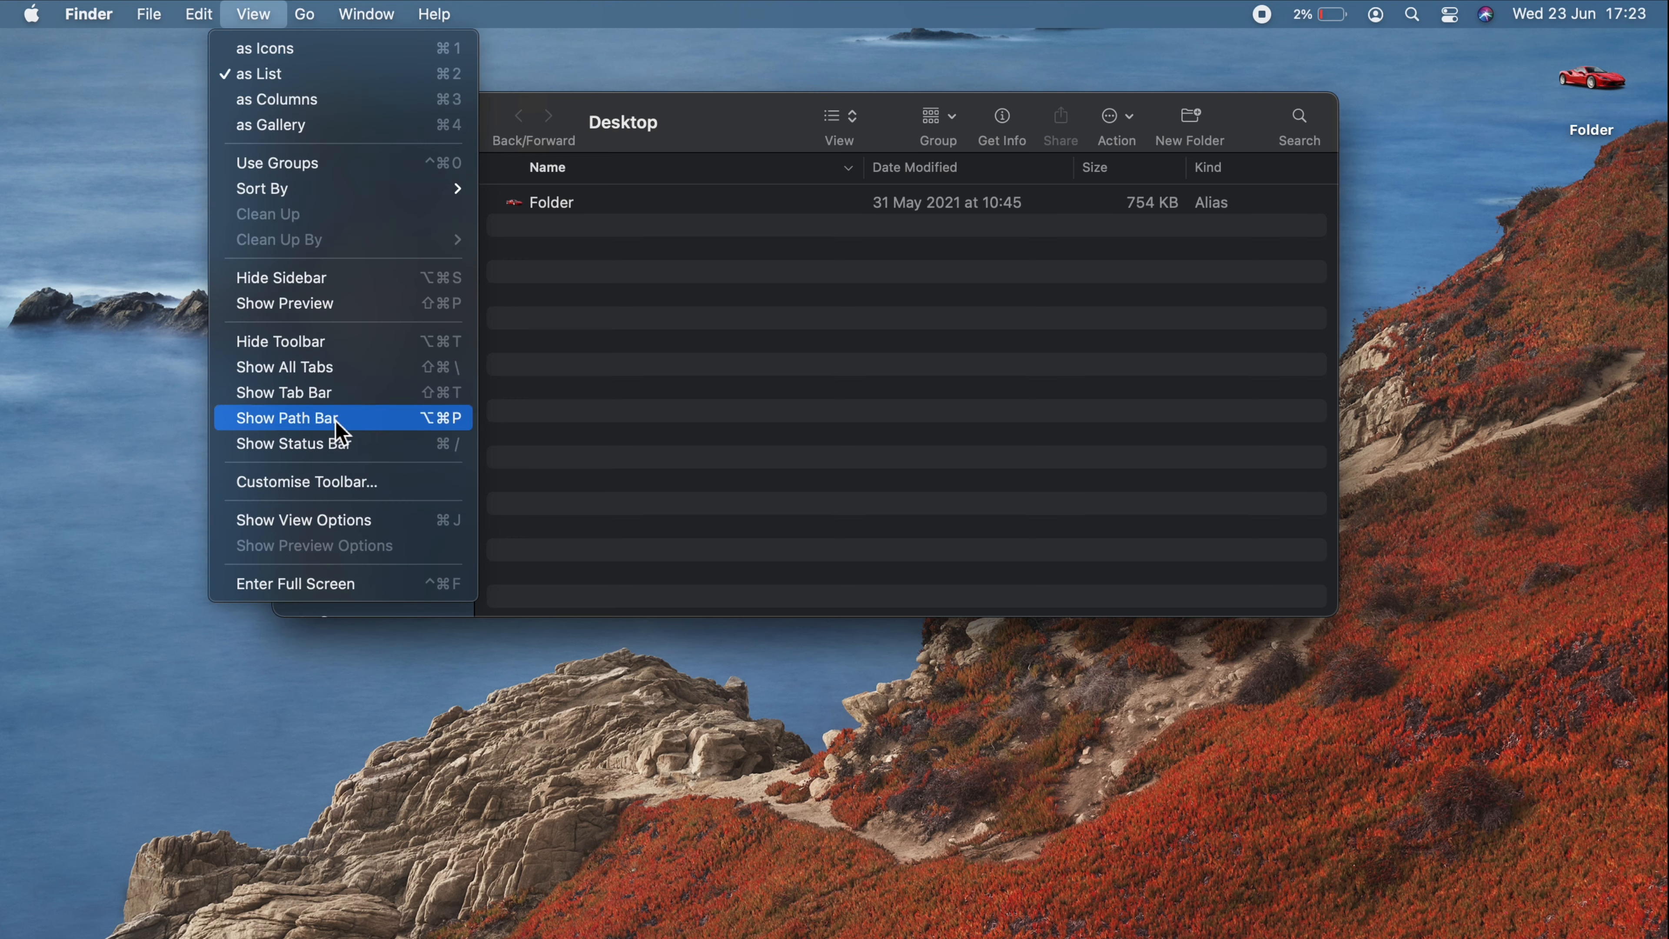
pyautogui.click(288, 418)
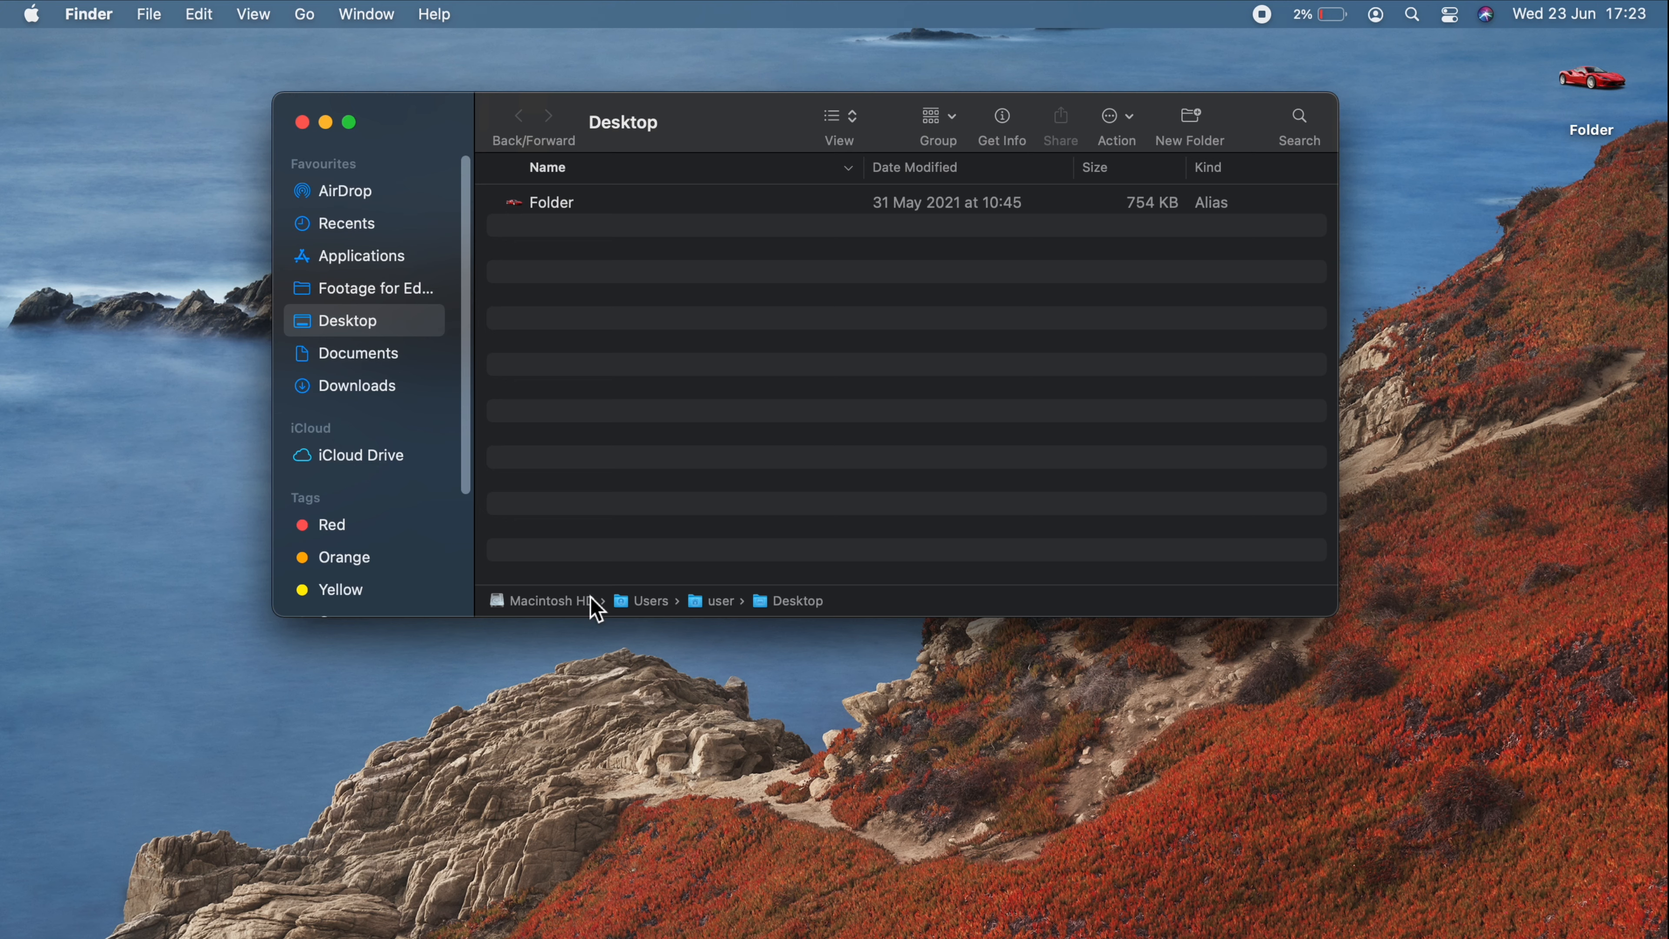
pyautogui.moveTo(811, 620)
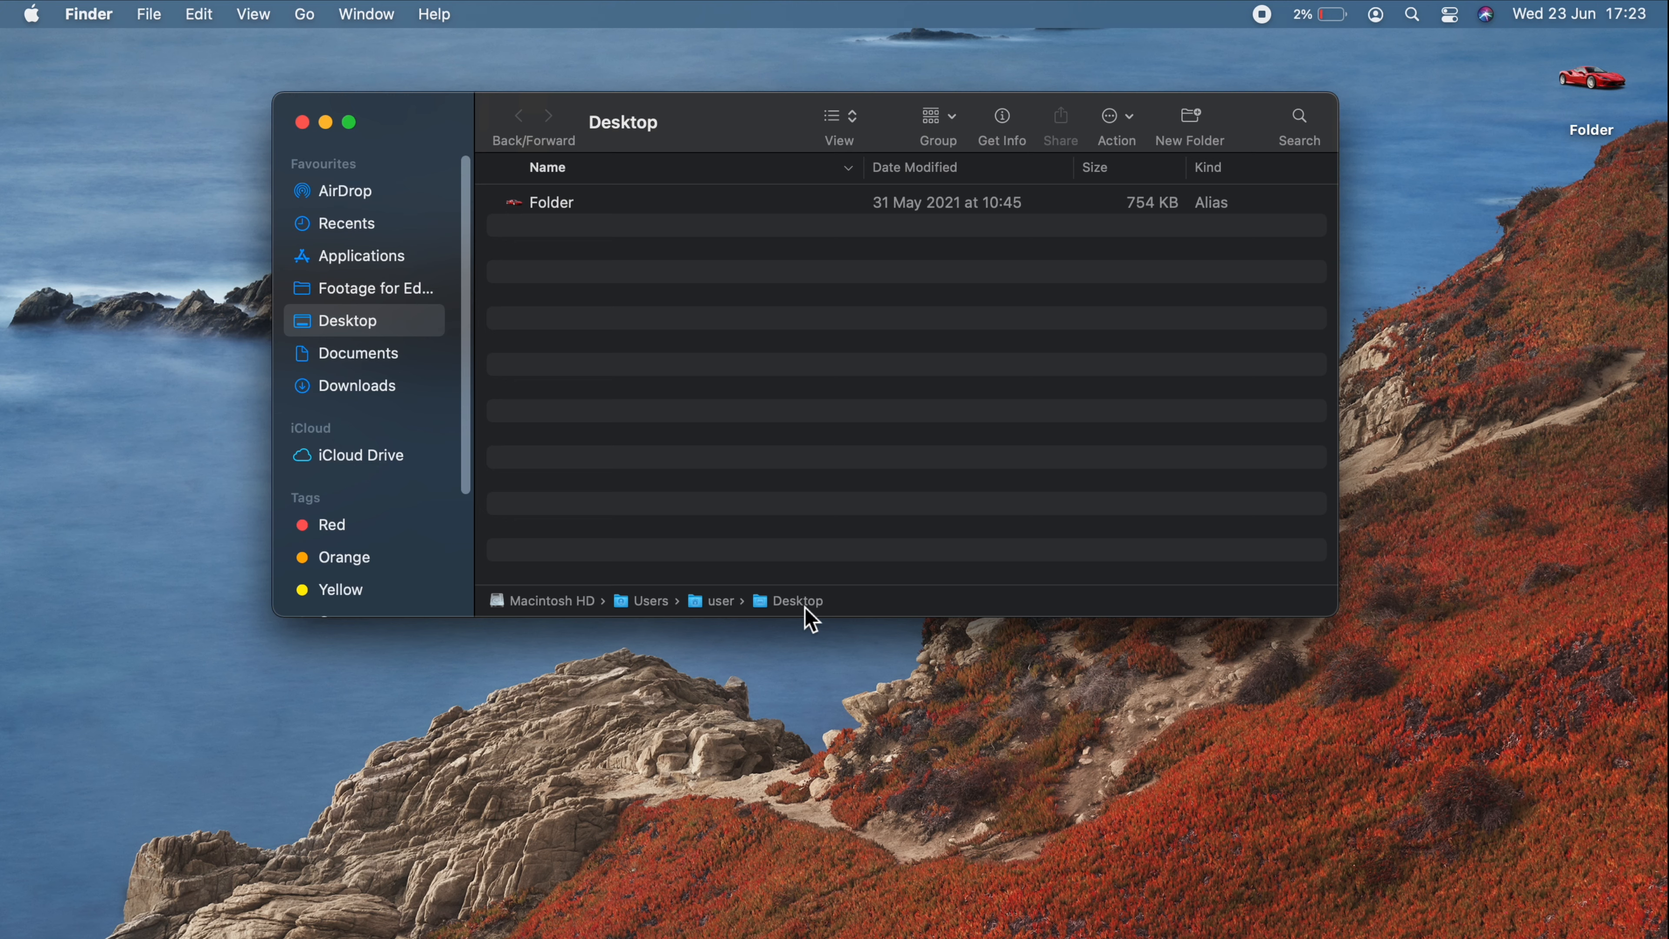
pyautogui.moveTo(294, 72)
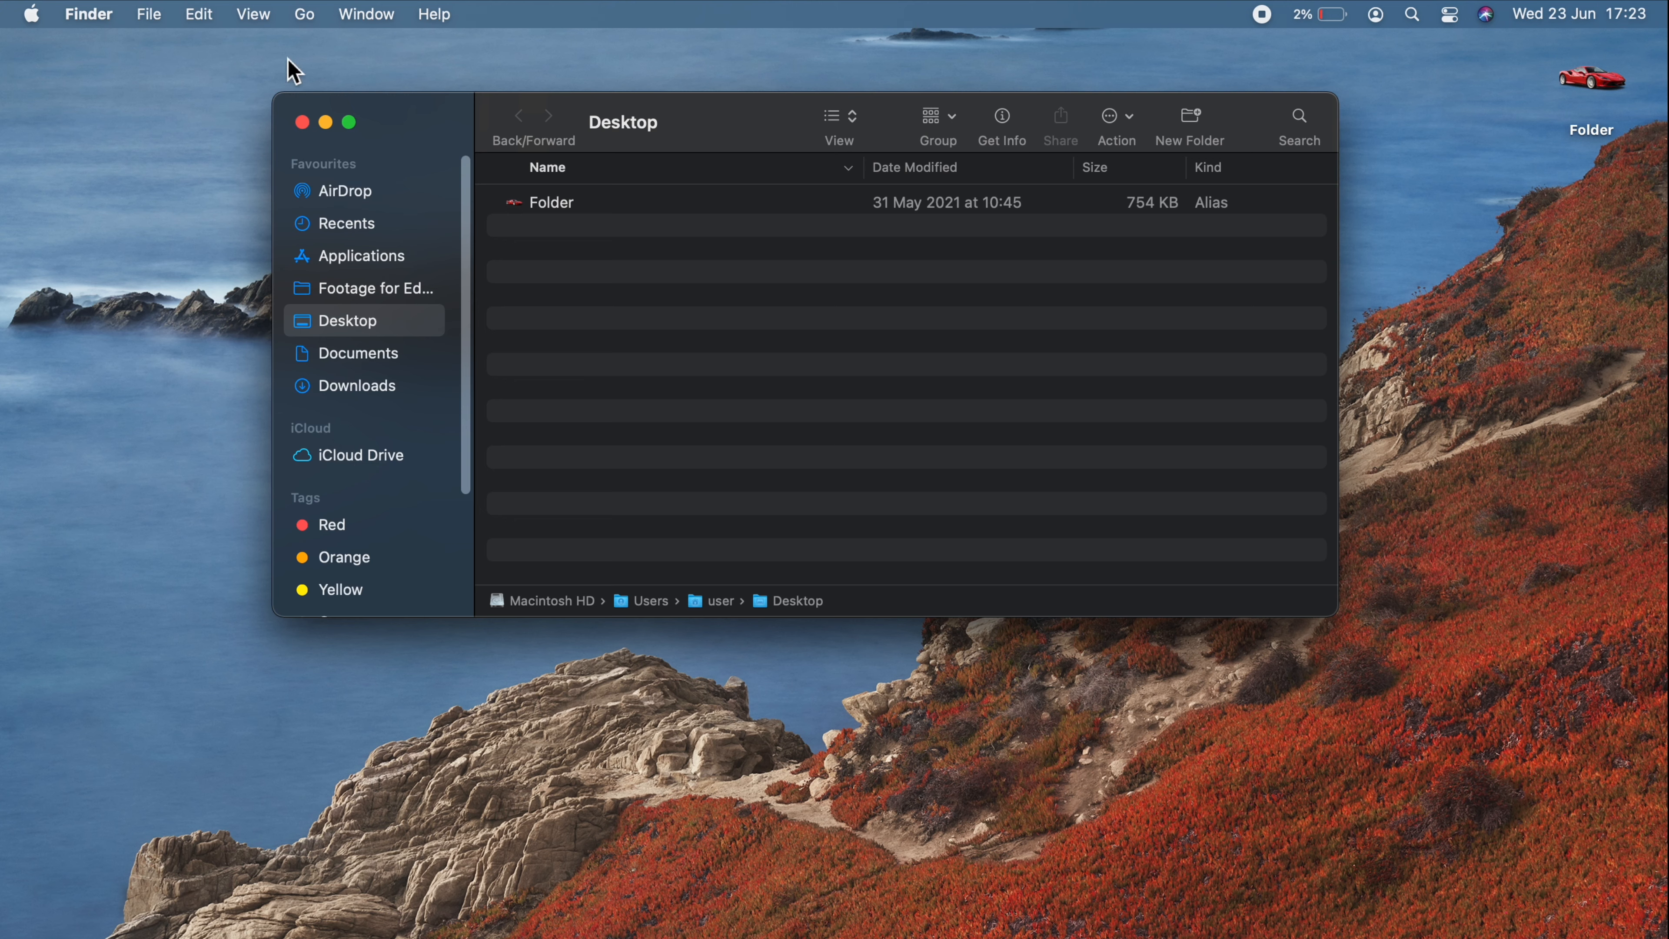
pyautogui.click(252, 14)
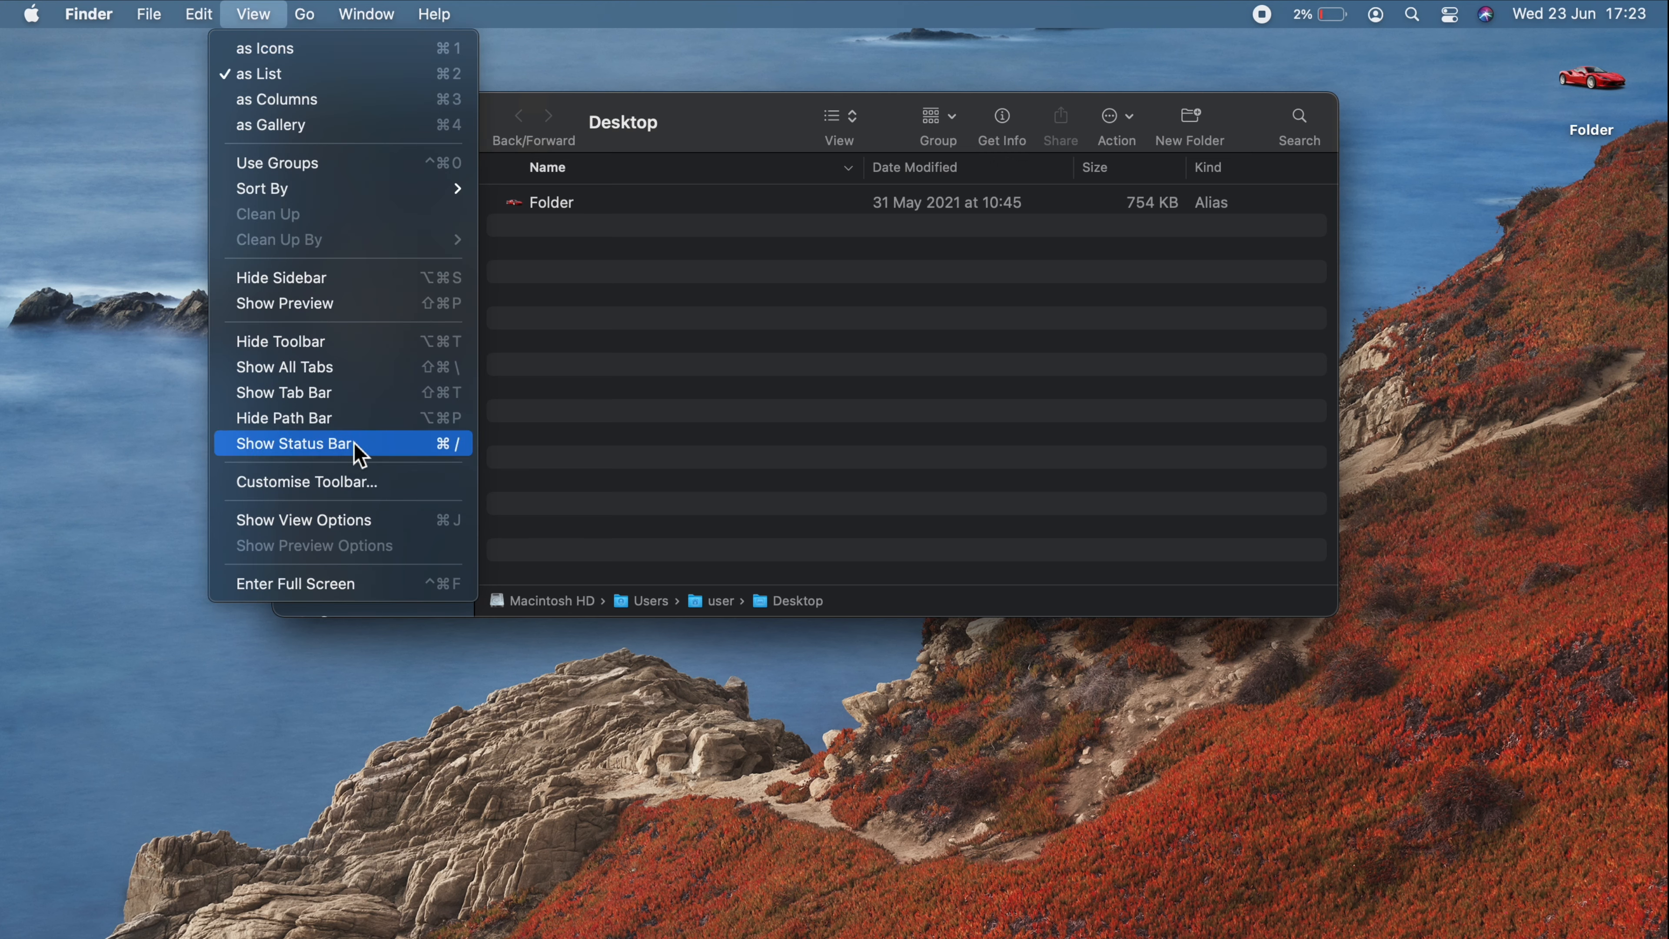
pyautogui.click(294, 444)
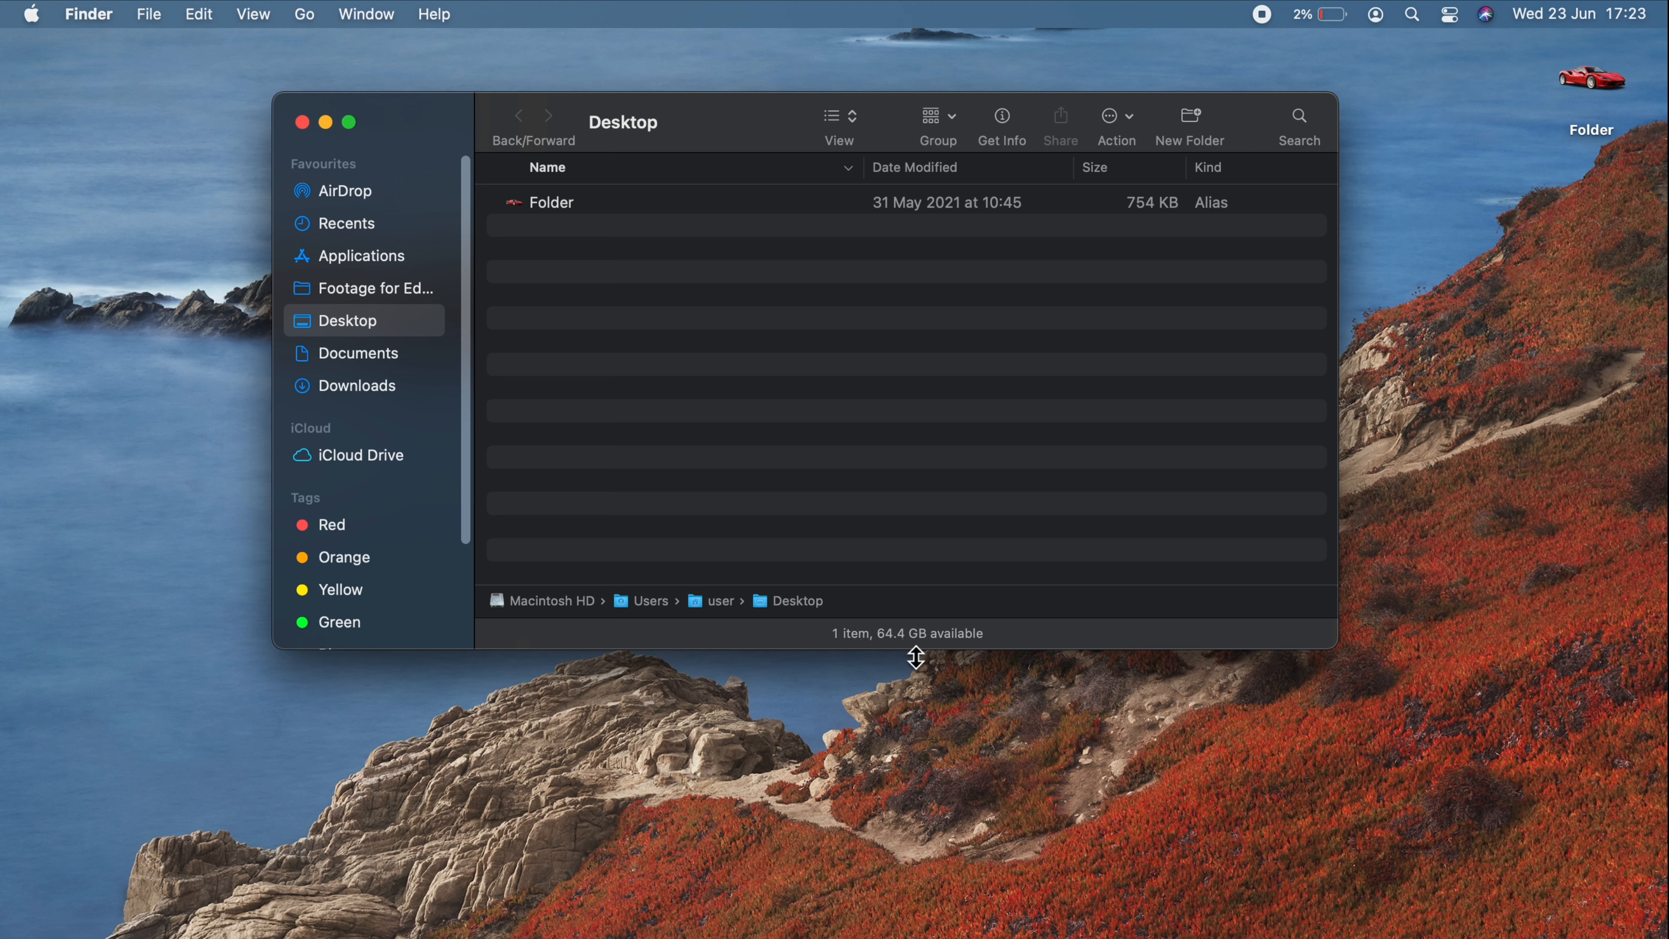
pyautogui.moveTo(945, 657)
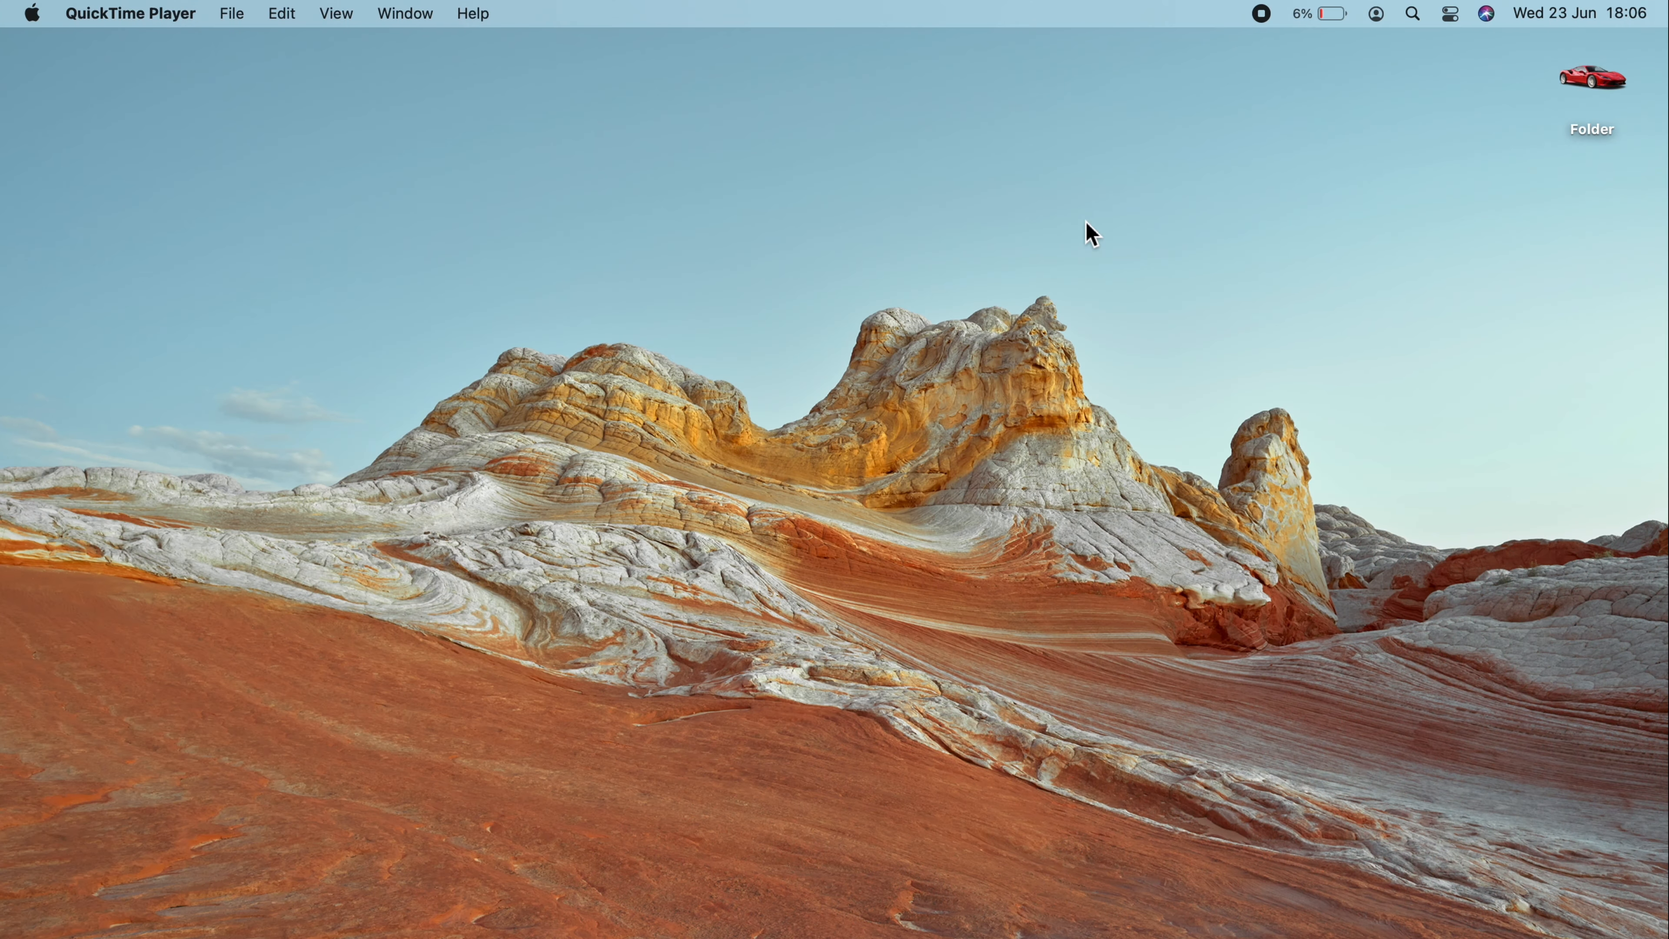
pyautogui.moveTo(1570, 21)
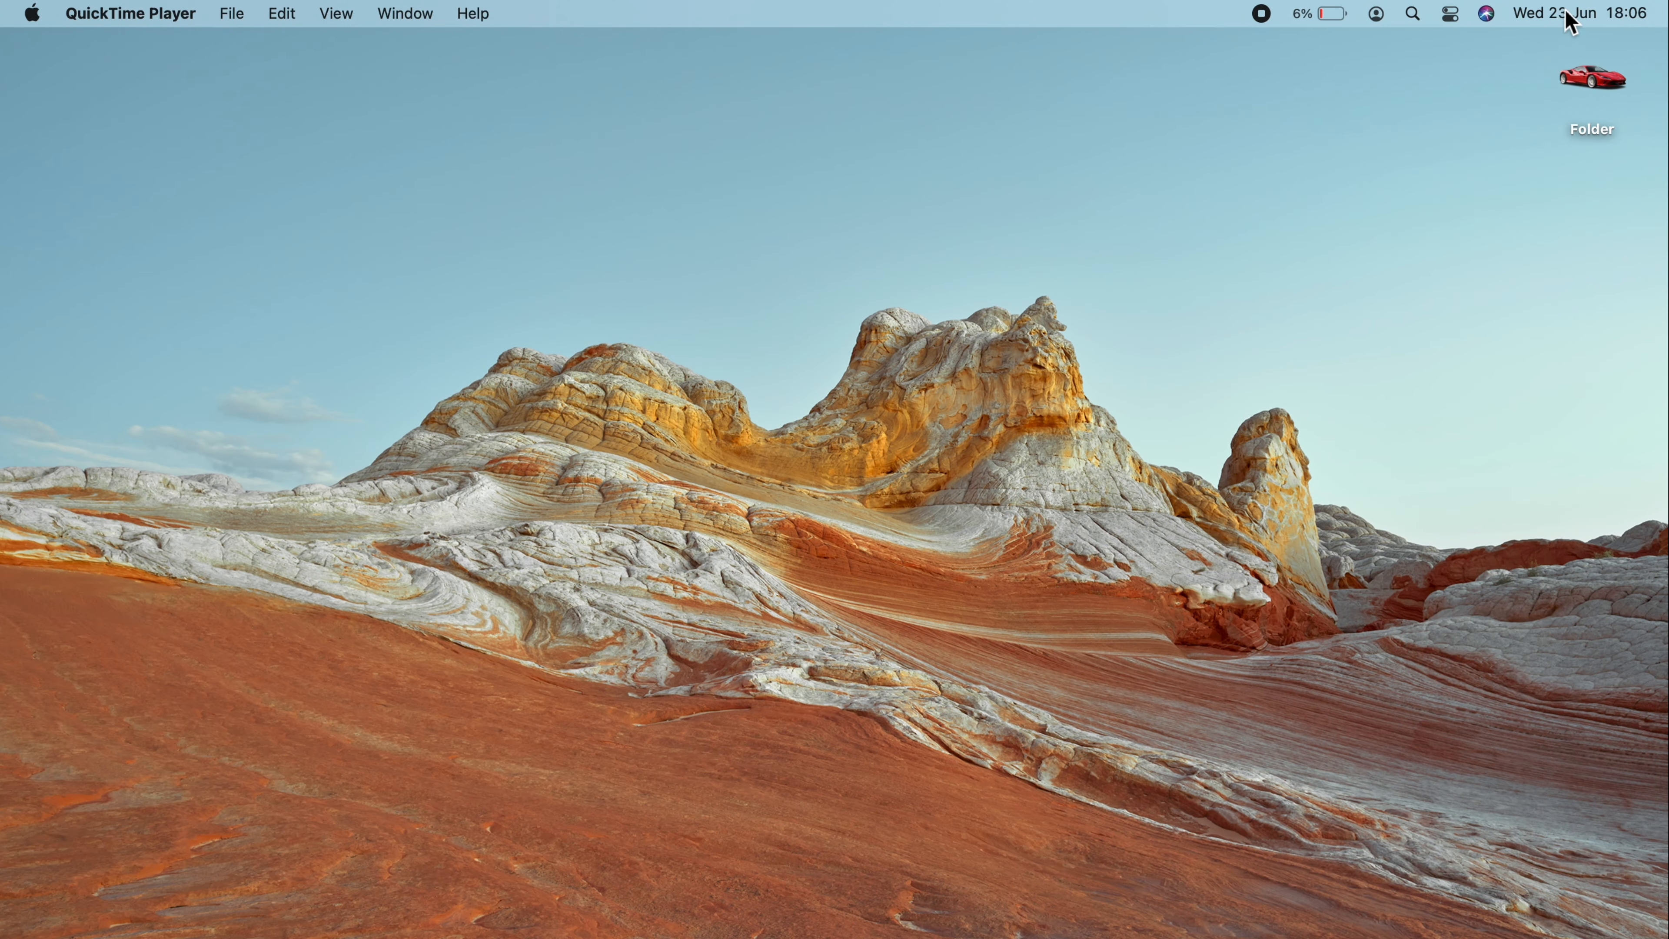
# Step: Browse the news, world clock, clock and London weather widgets in Notification Center
pyautogui.click(1559, 13)
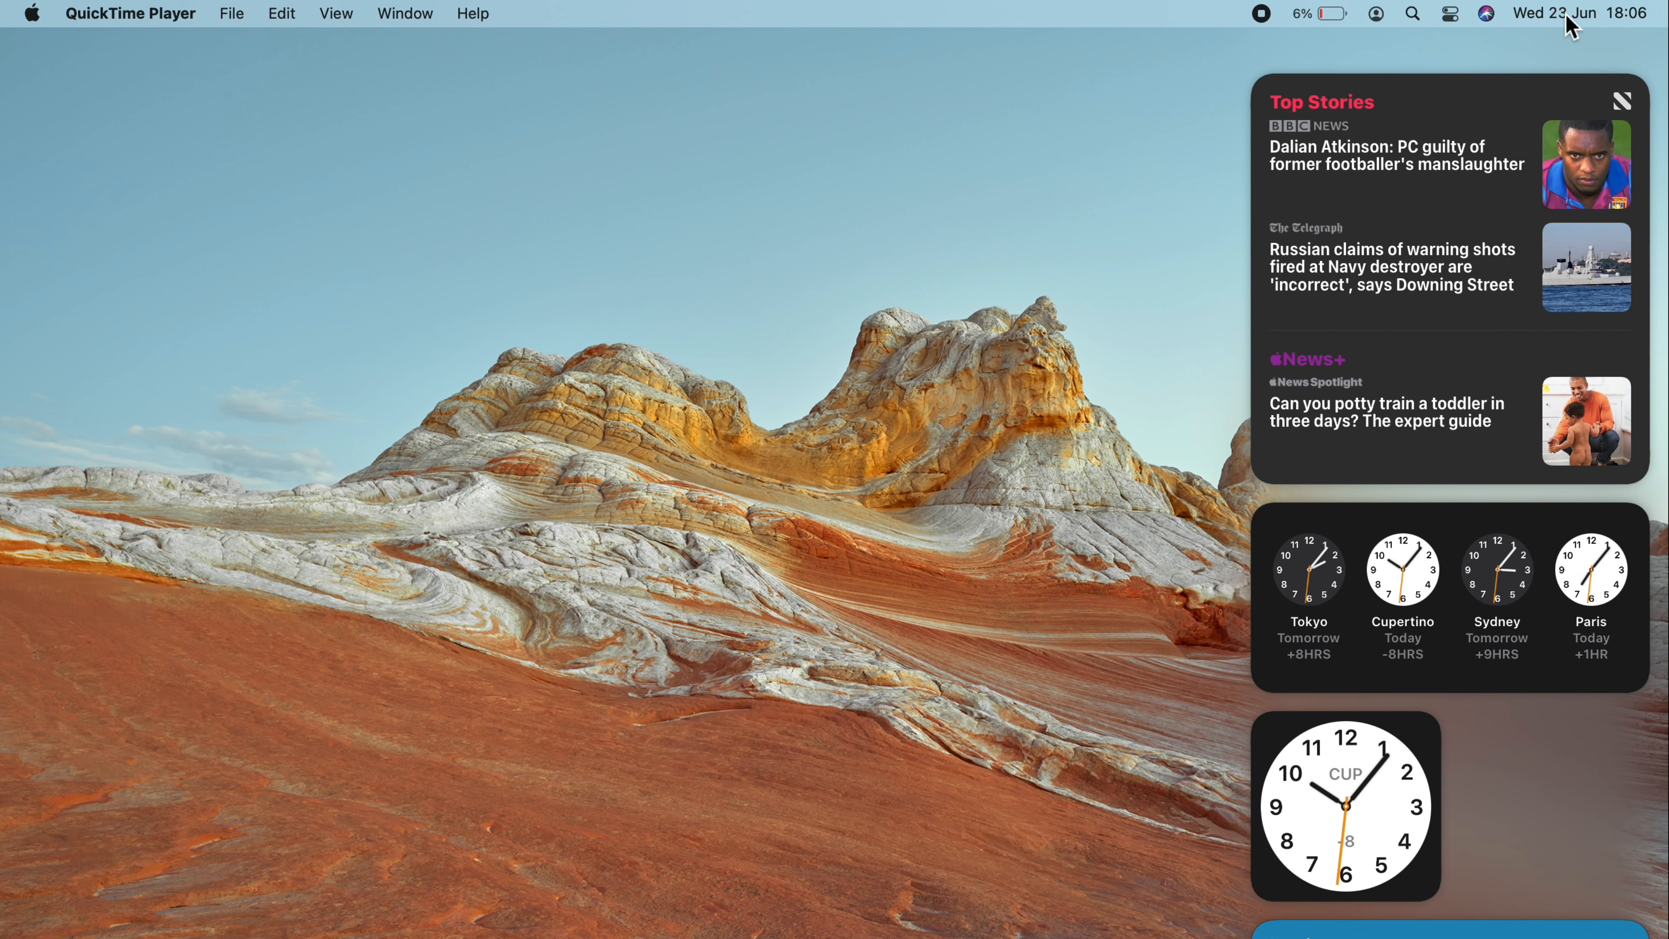
pyautogui.moveTo(1399, 131)
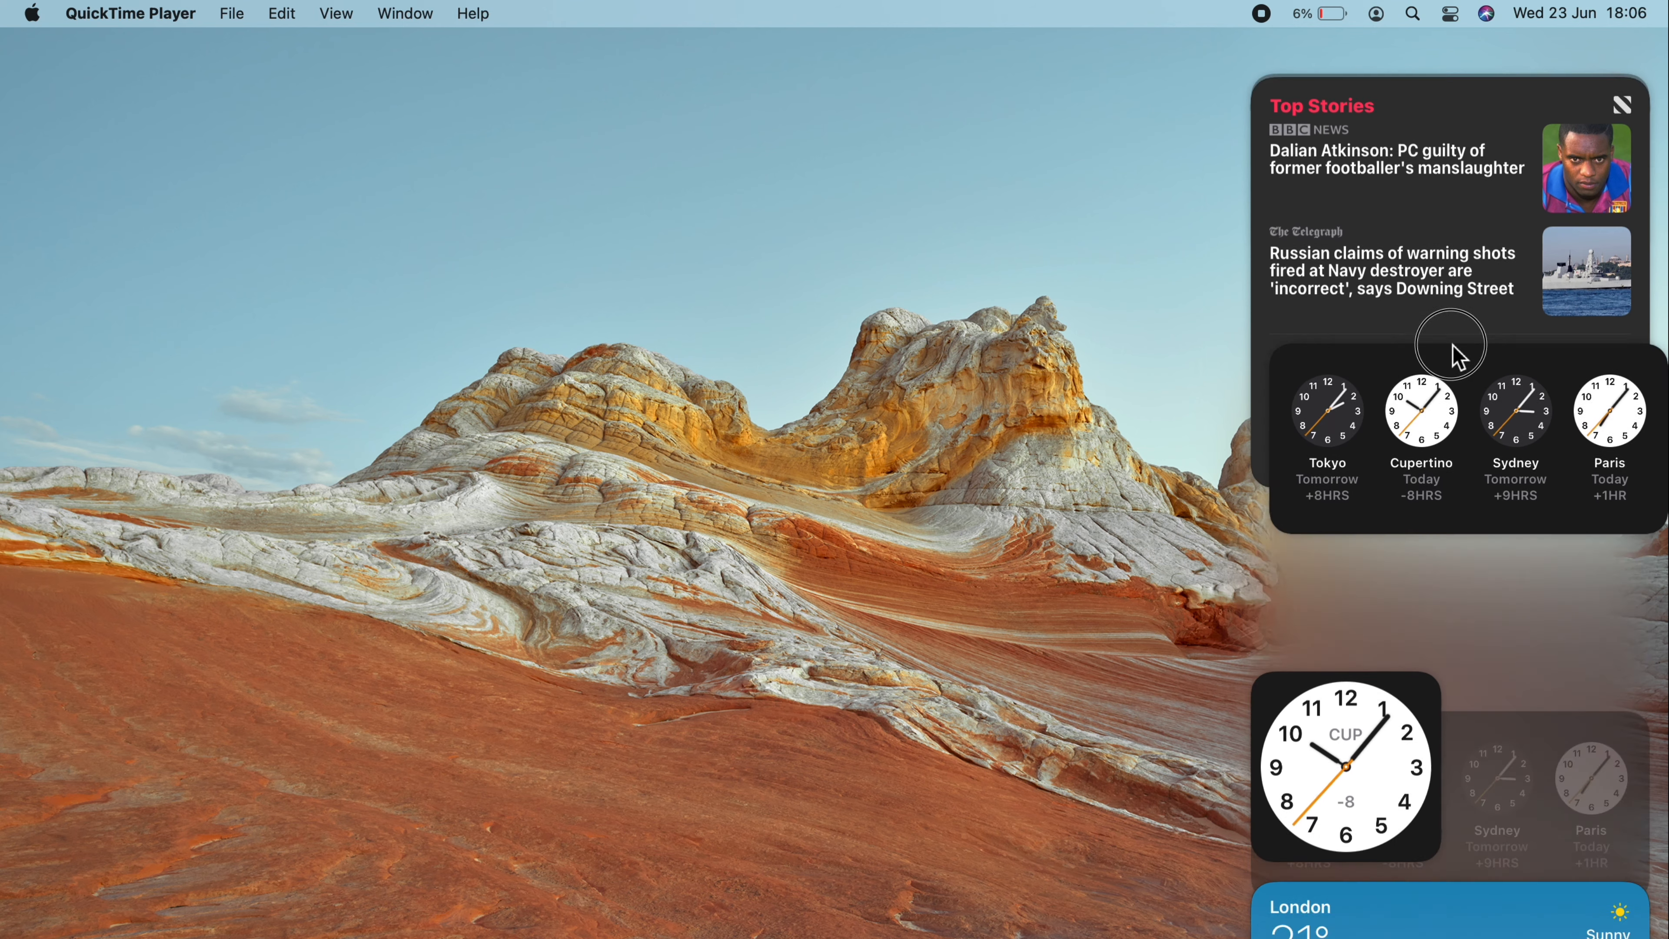
pyautogui.scroll(-3)
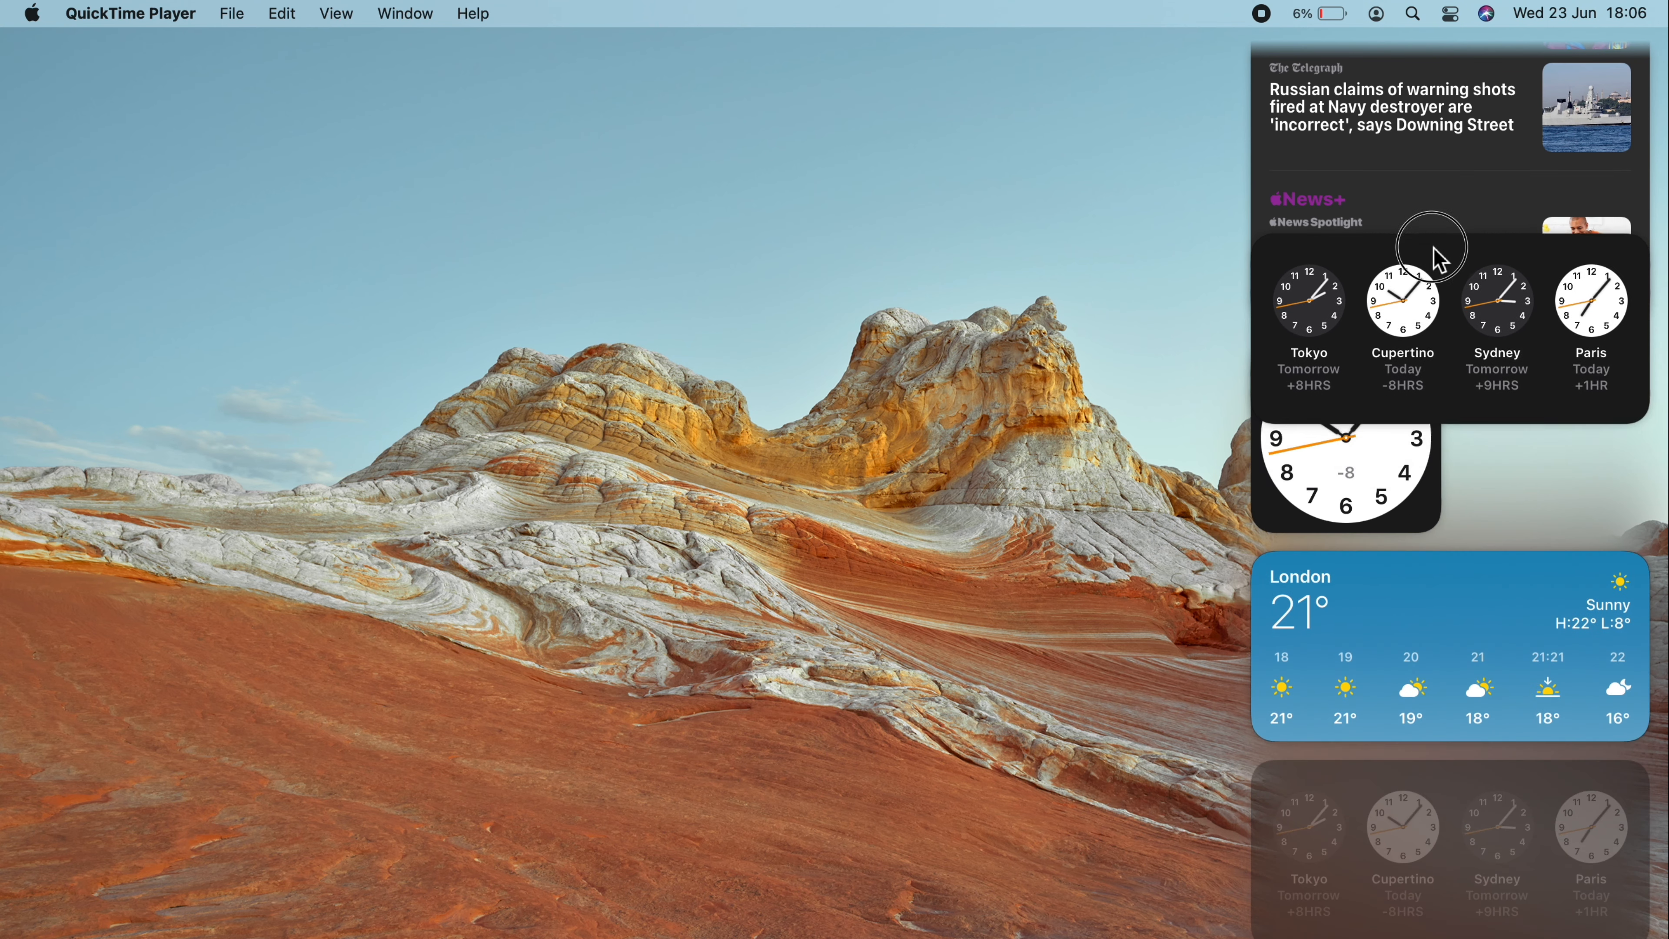
pyautogui.scroll(-3)
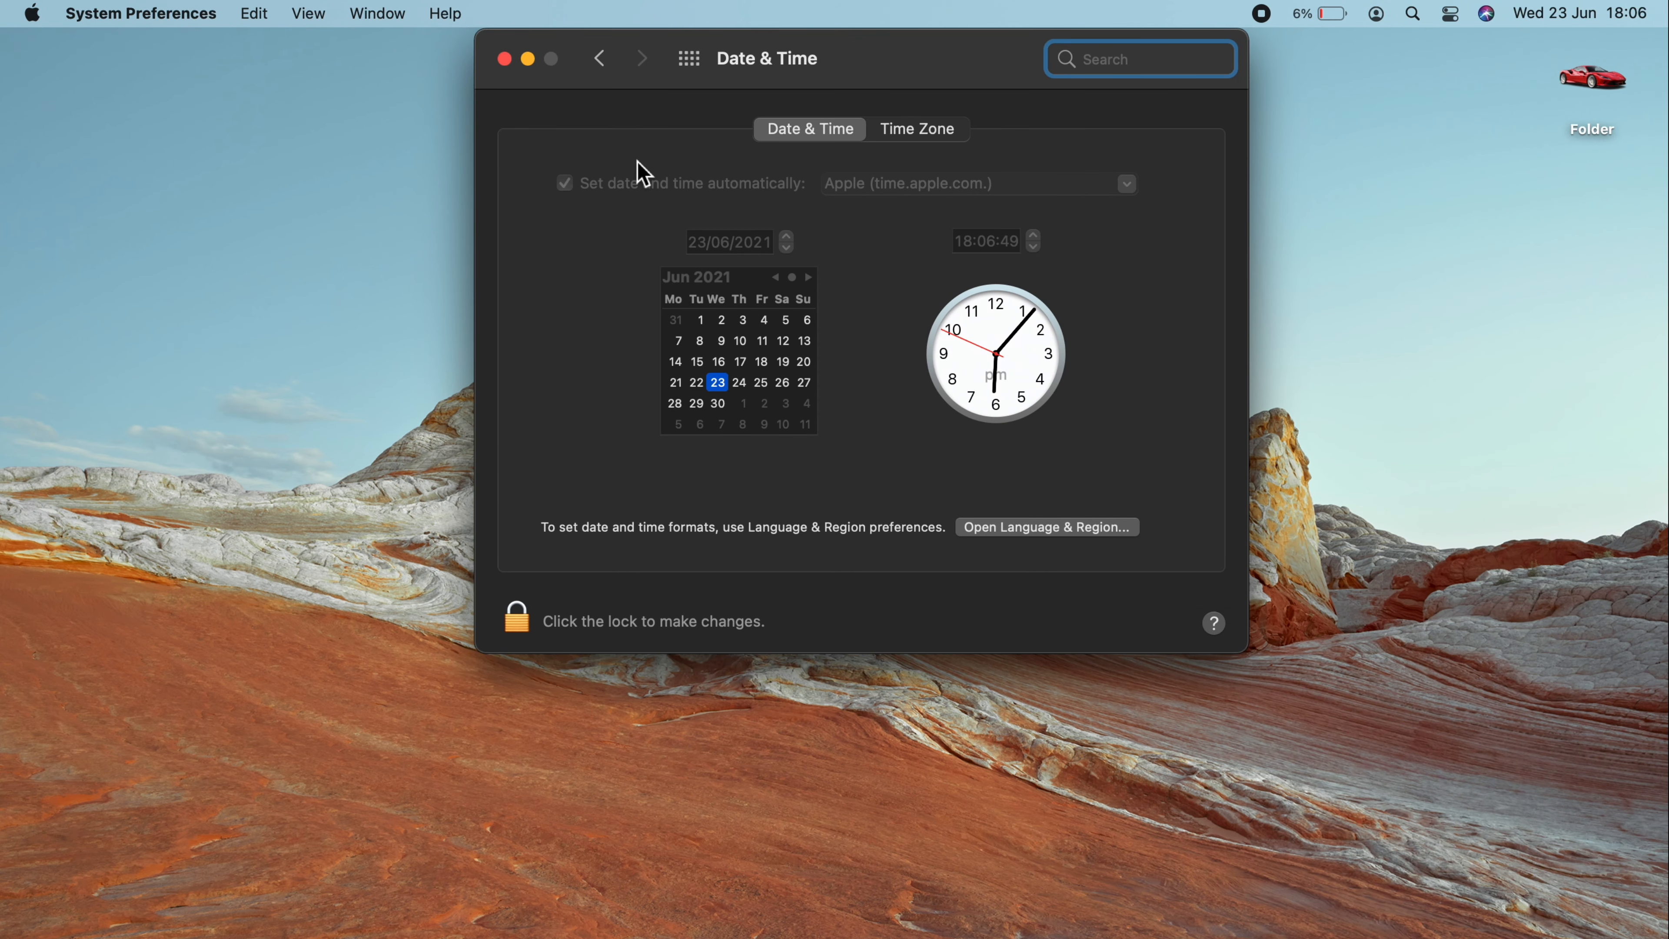
# Step: Dismiss the Date & Time settings and the Apple News welcome window
pyautogui.click(504, 58)
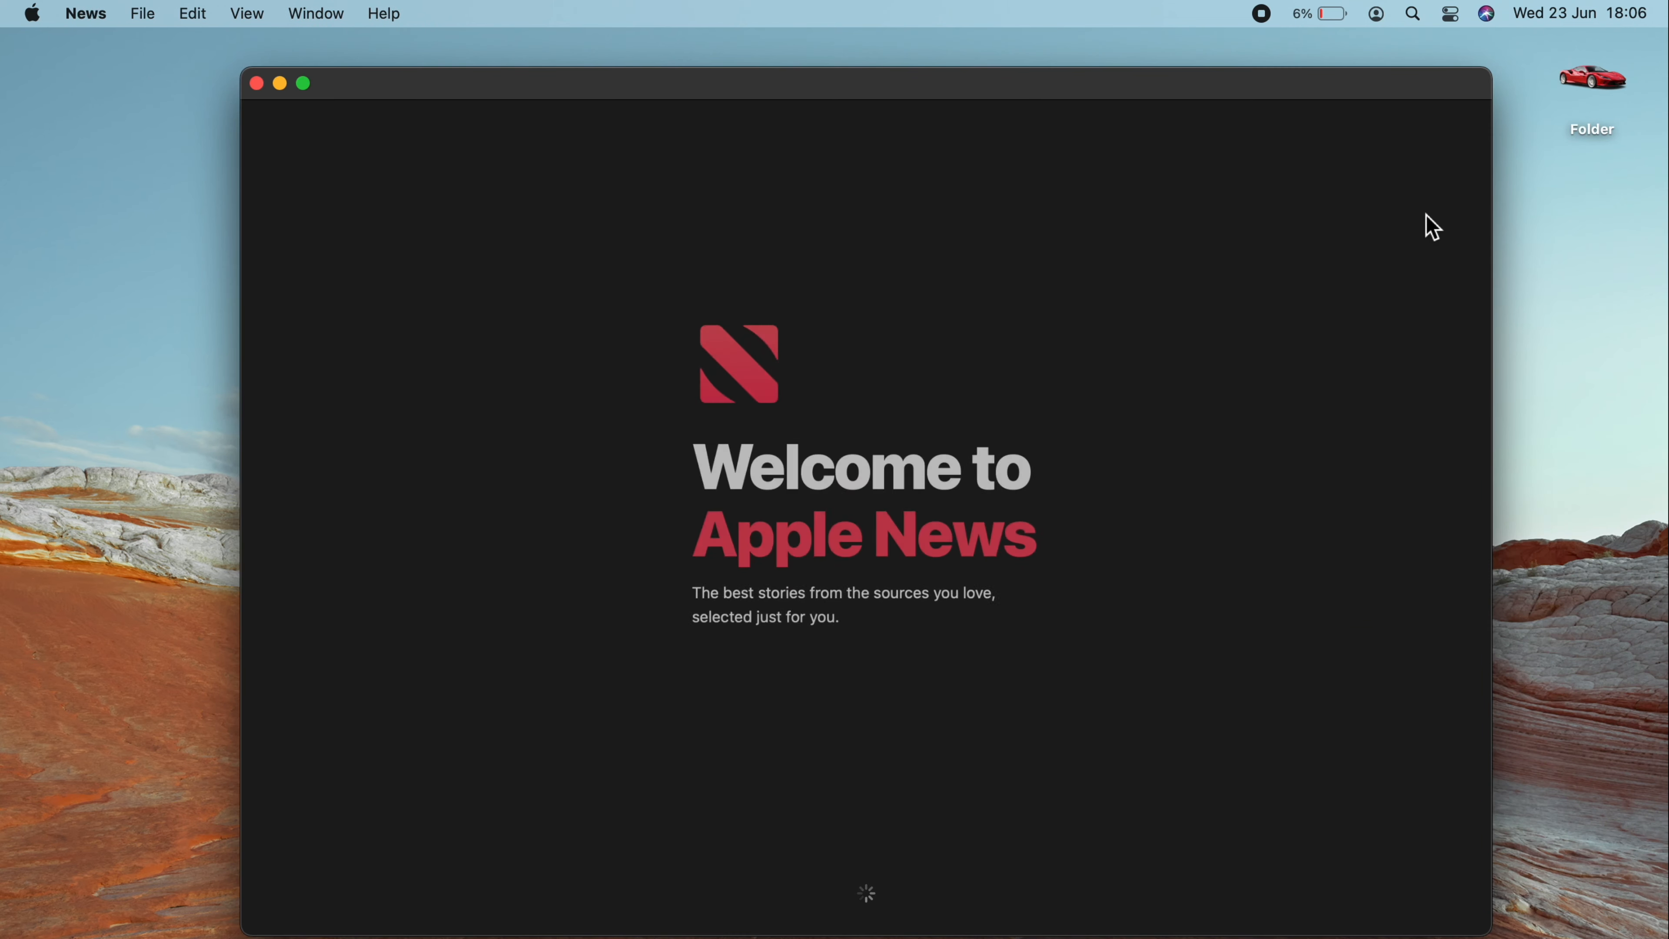
pyautogui.click(257, 83)
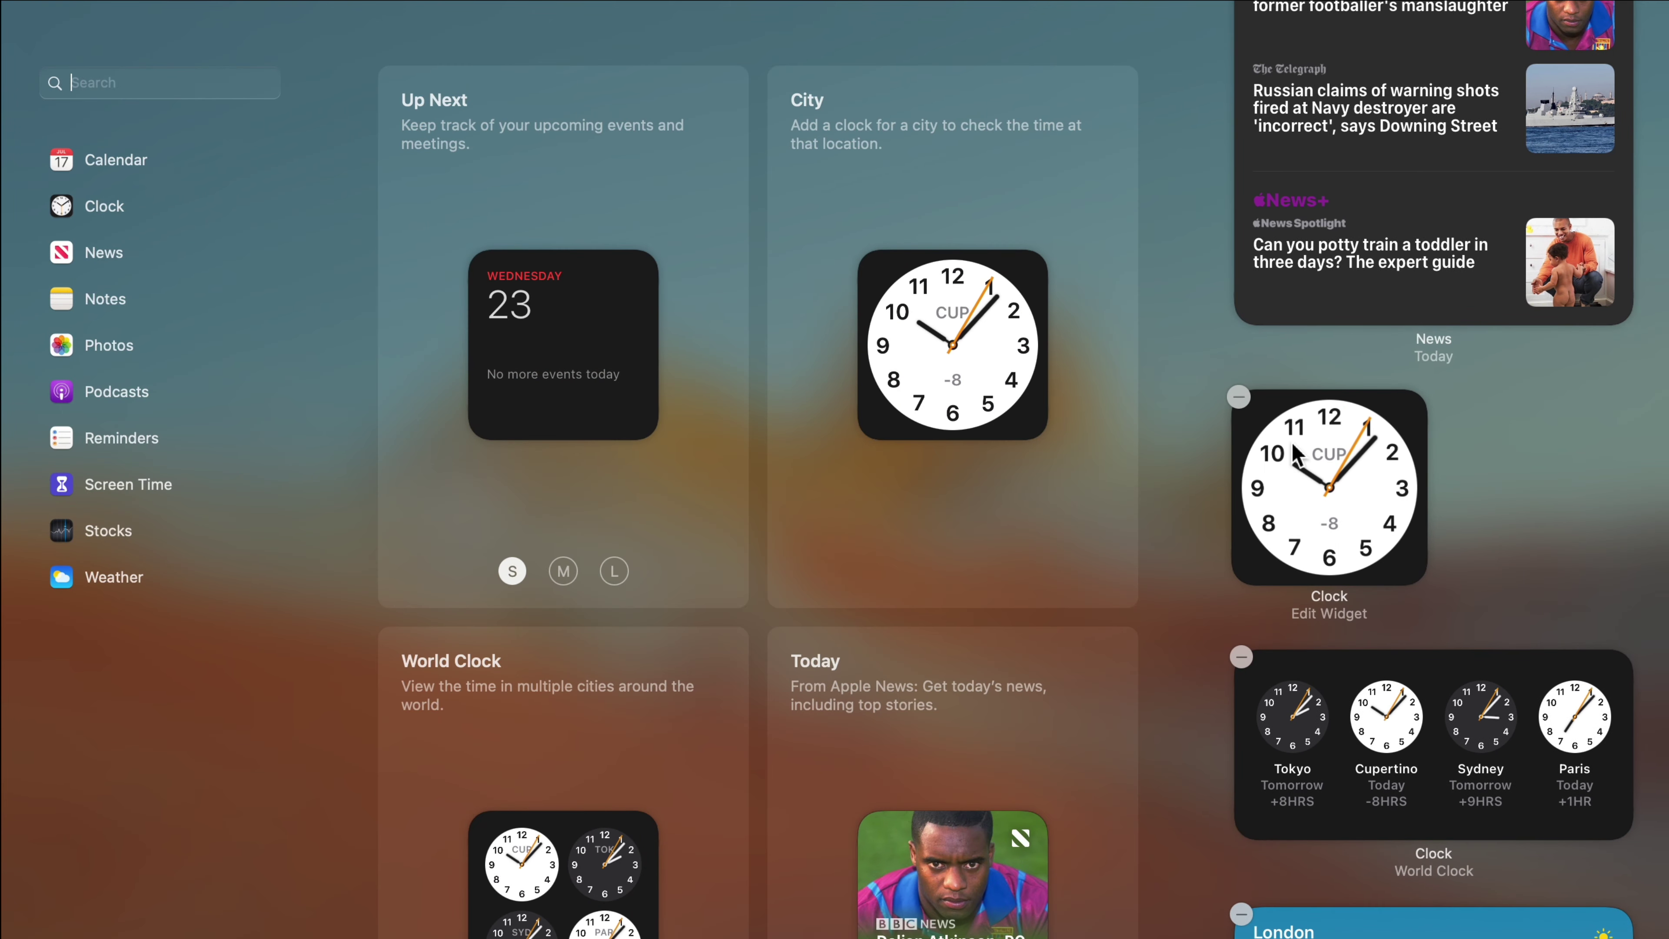
# Step: Remove the Clock widget, add a Business News Topic, preview Today at M and L sizes
pyautogui.click(1238, 397)
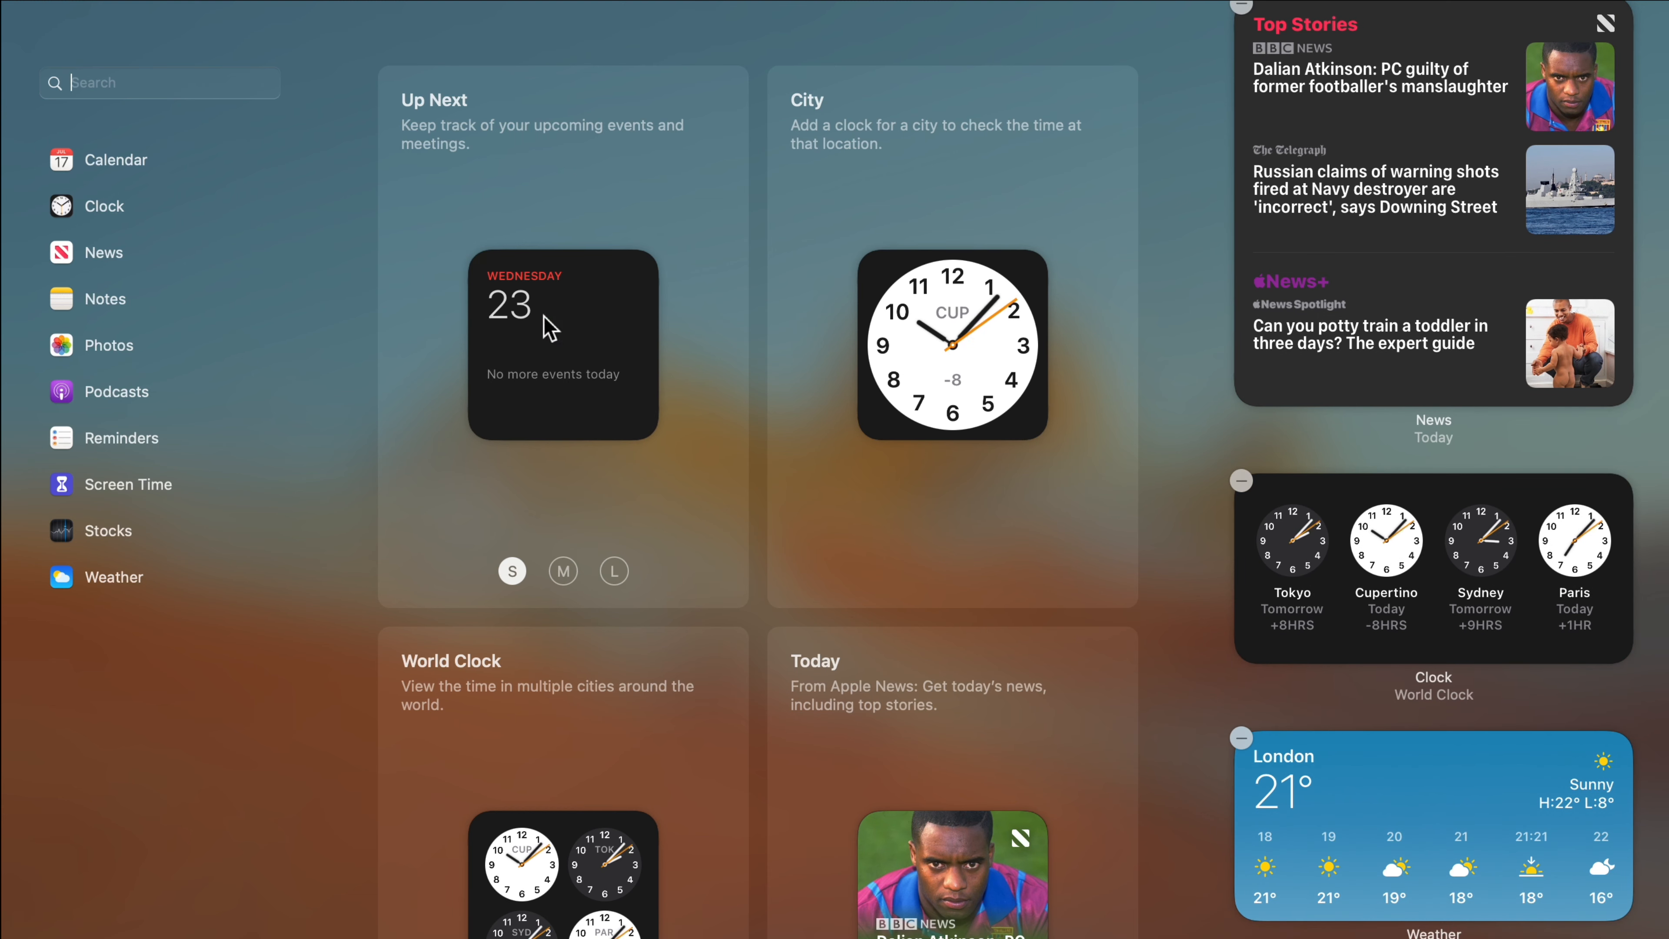
pyautogui.moveTo(798, 508)
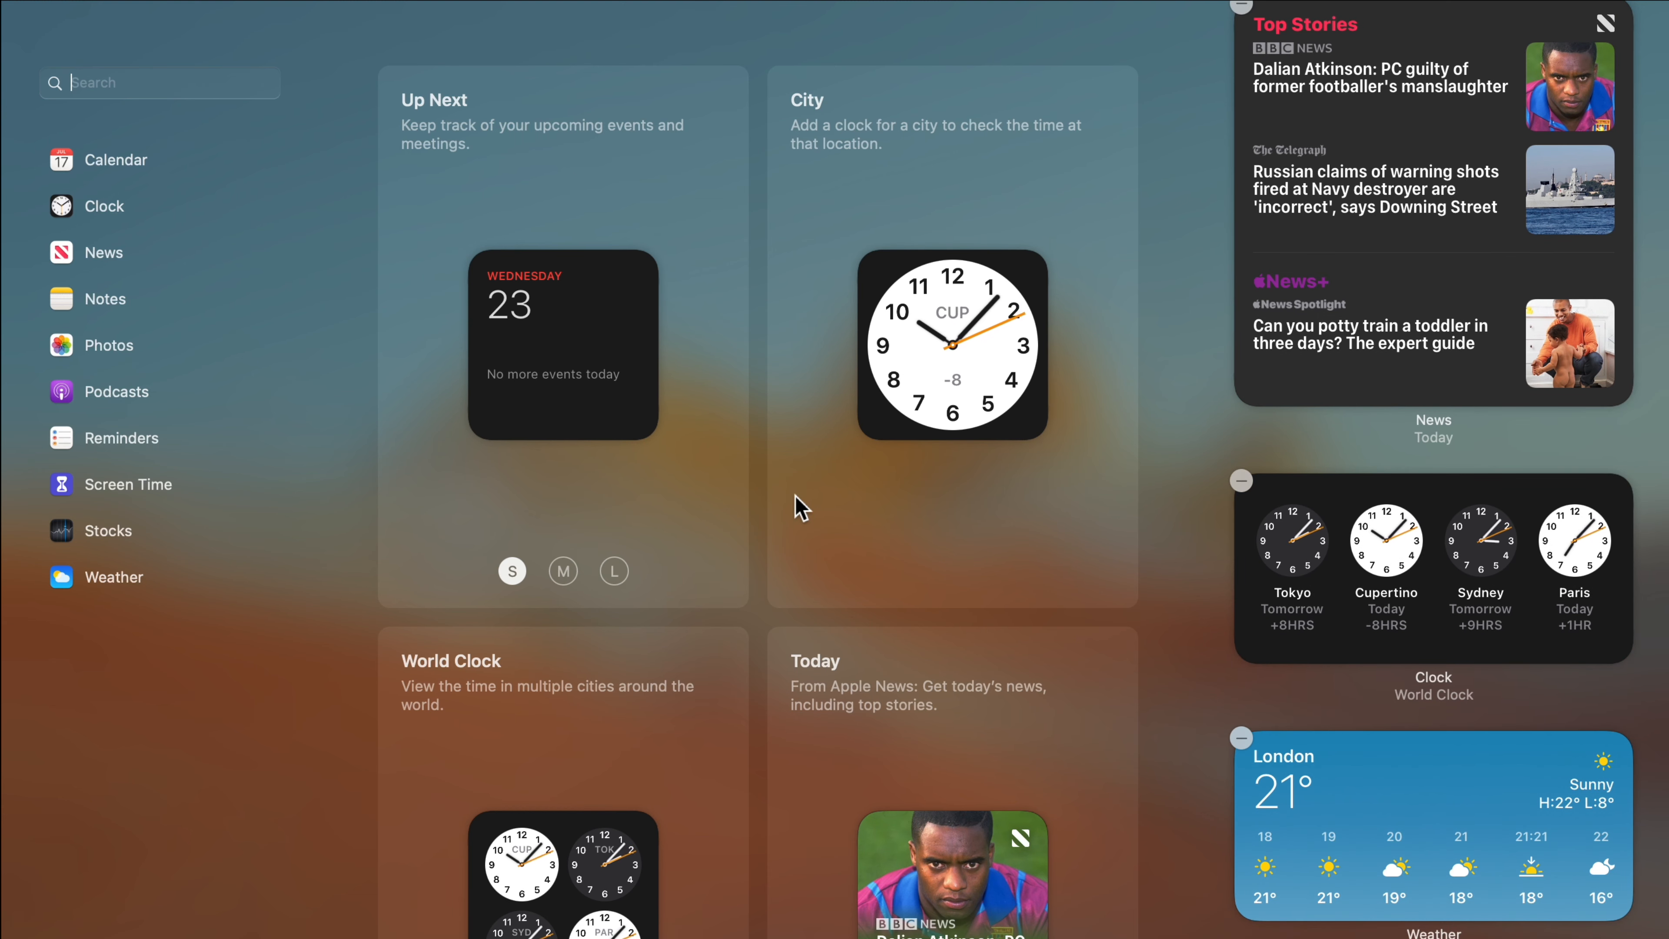
pyautogui.scroll(-3)
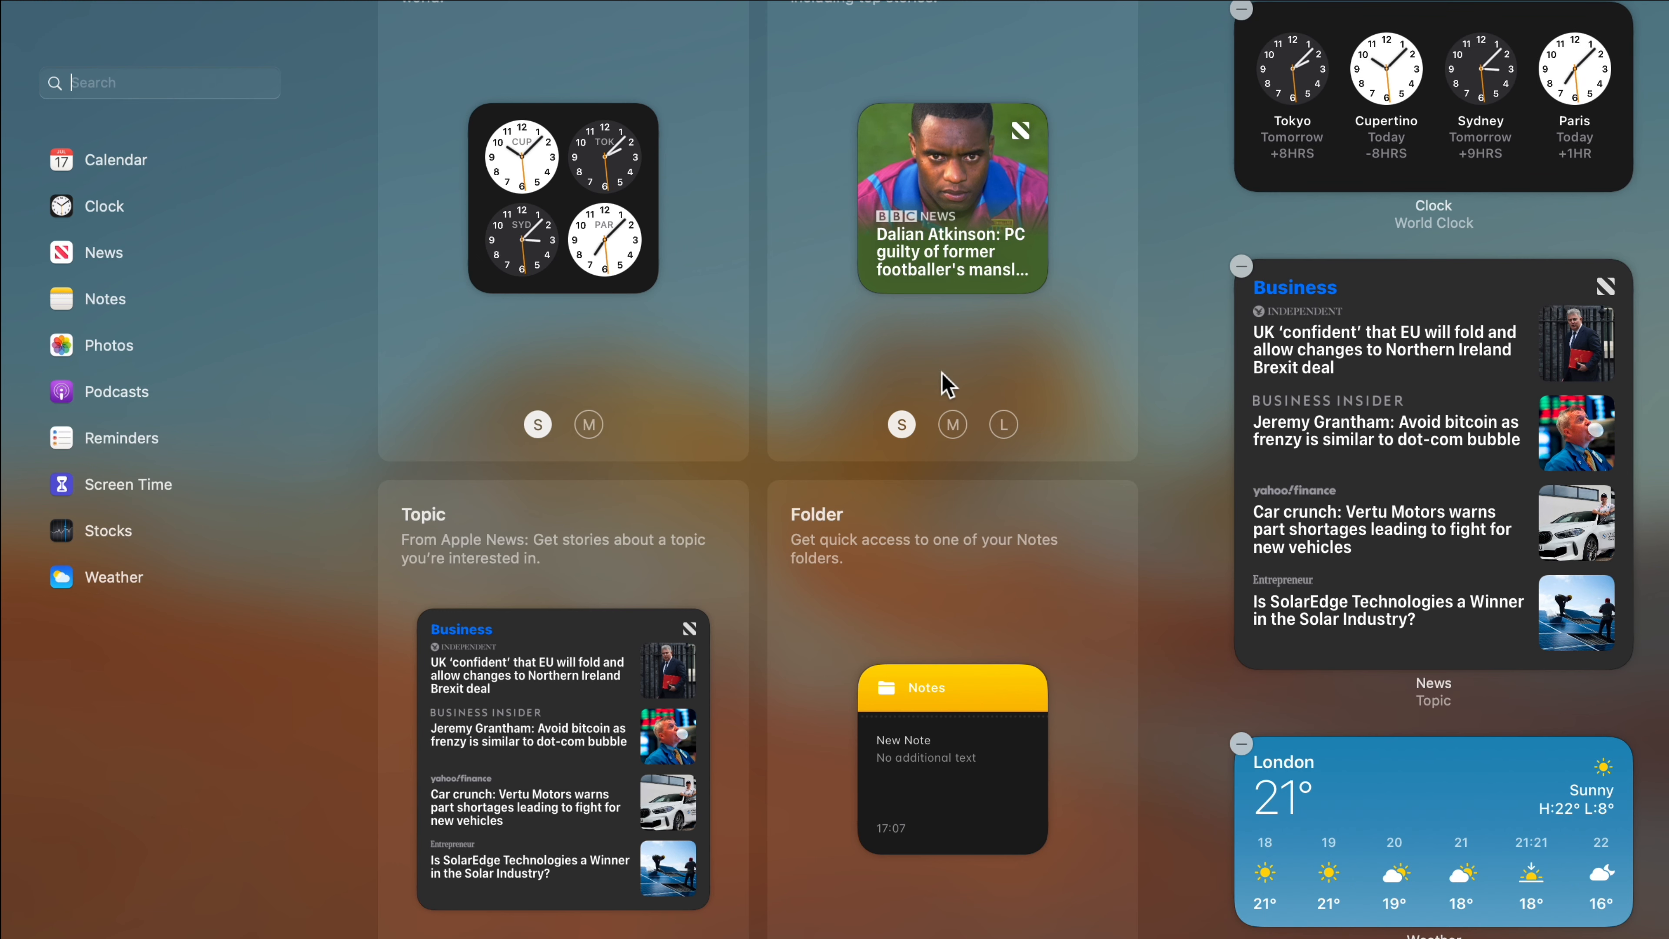
pyautogui.click(952, 424)
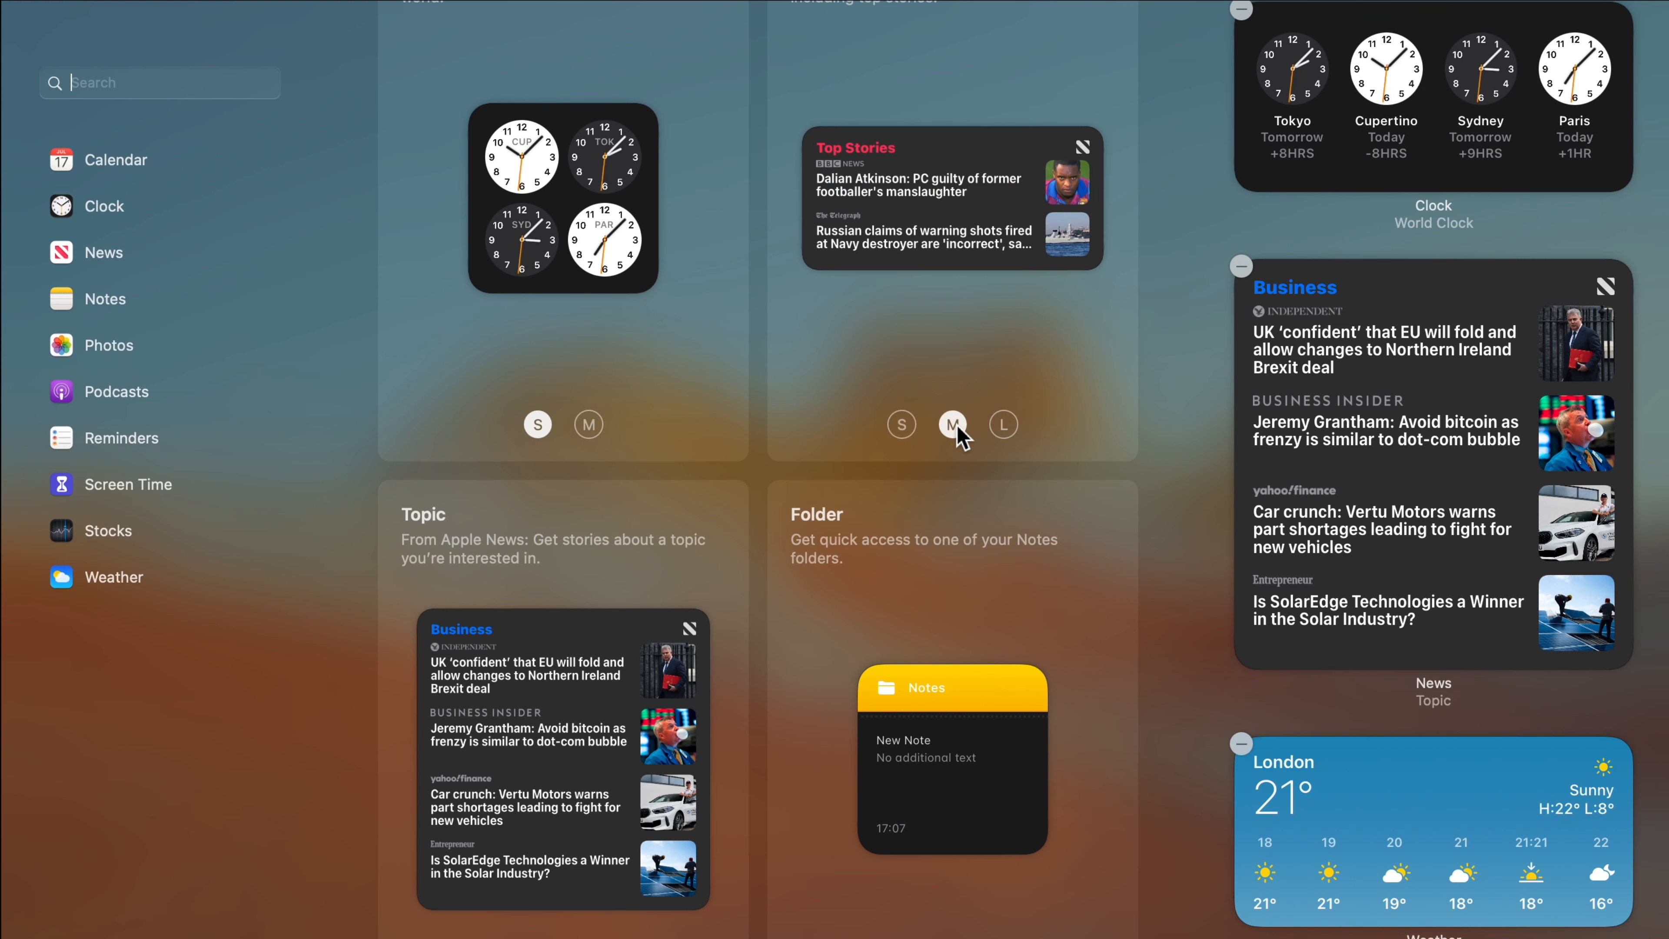
pyautogui.click(1001, 424)
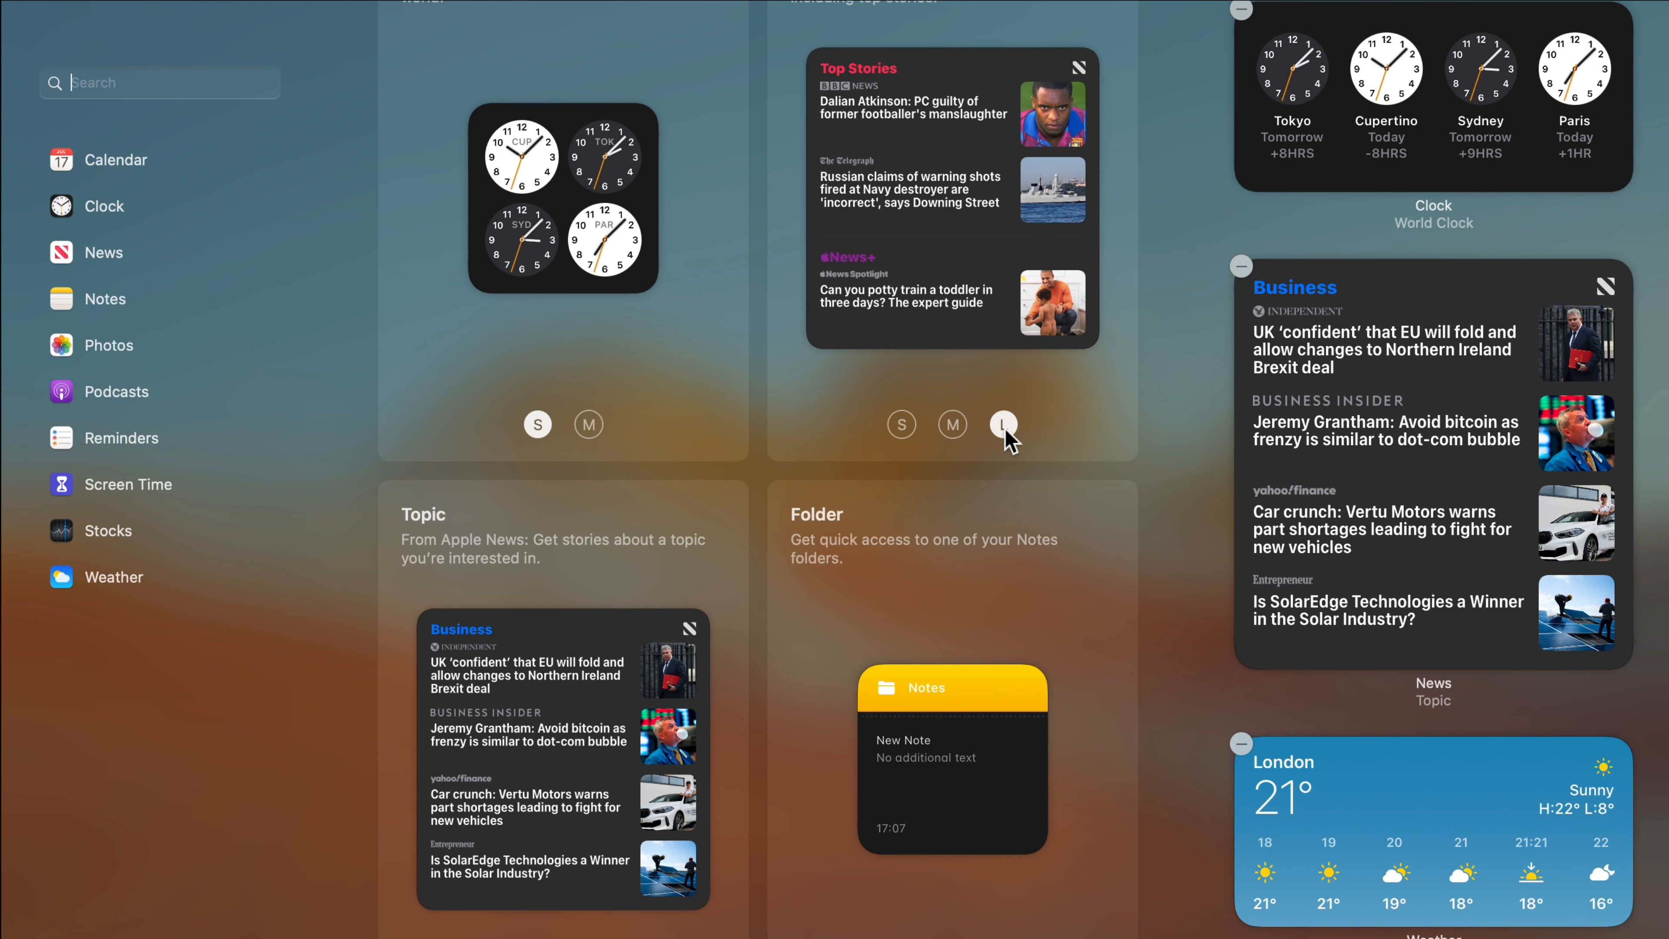
pyautogui.scroll(-3)
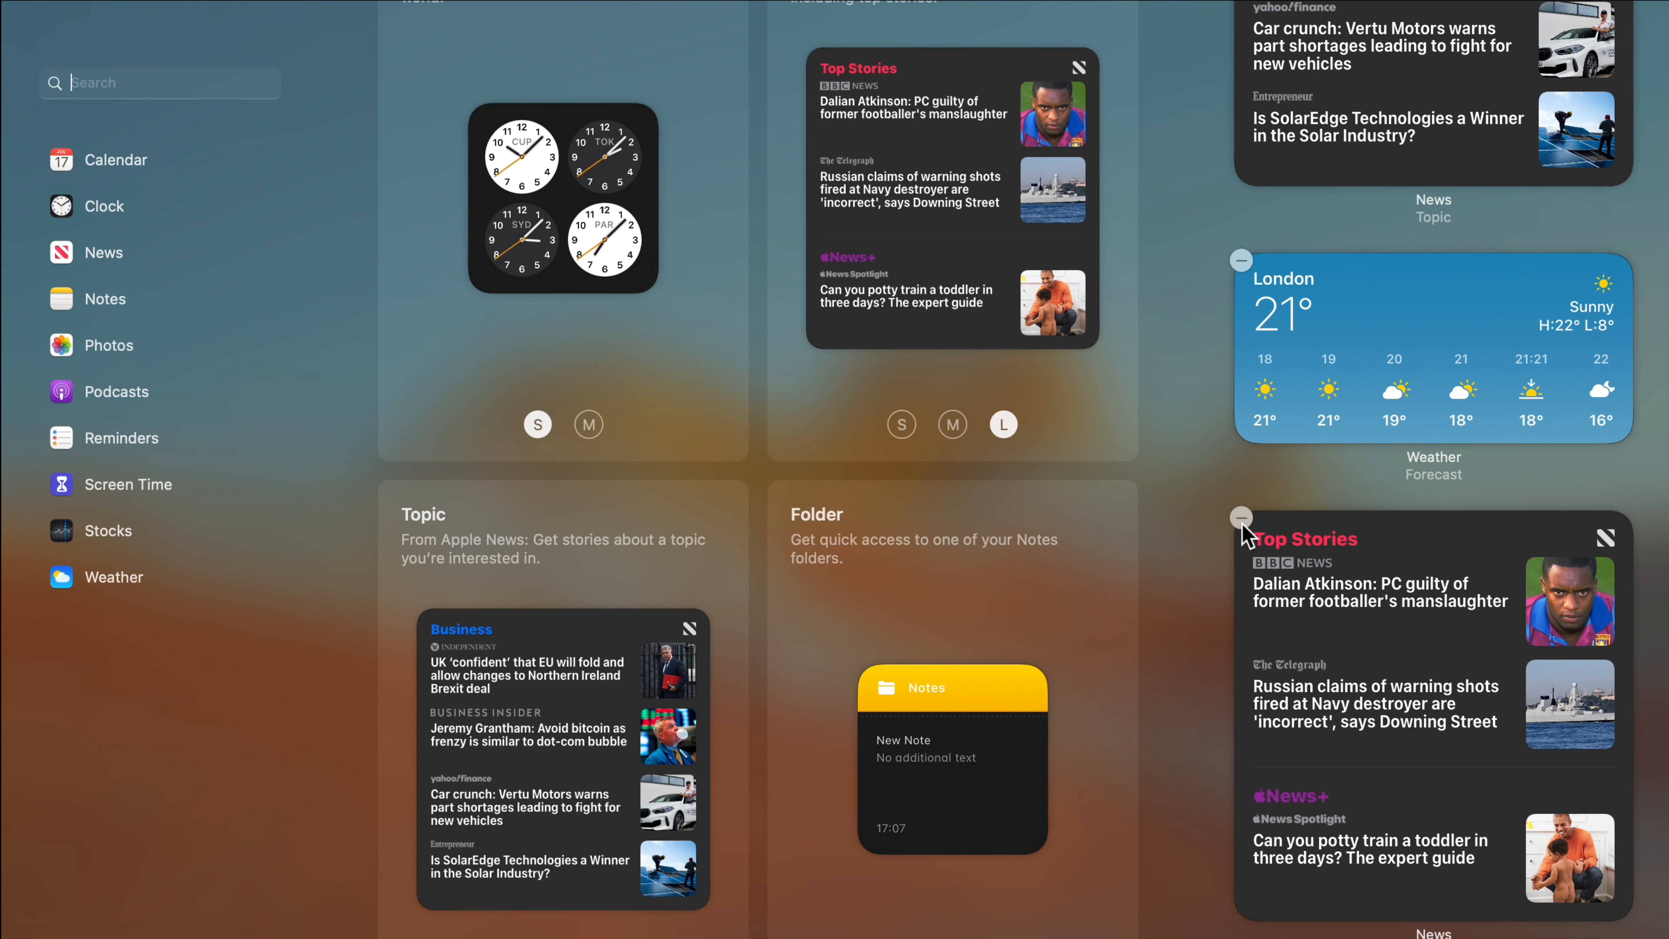
pyautogui.scroll(3)
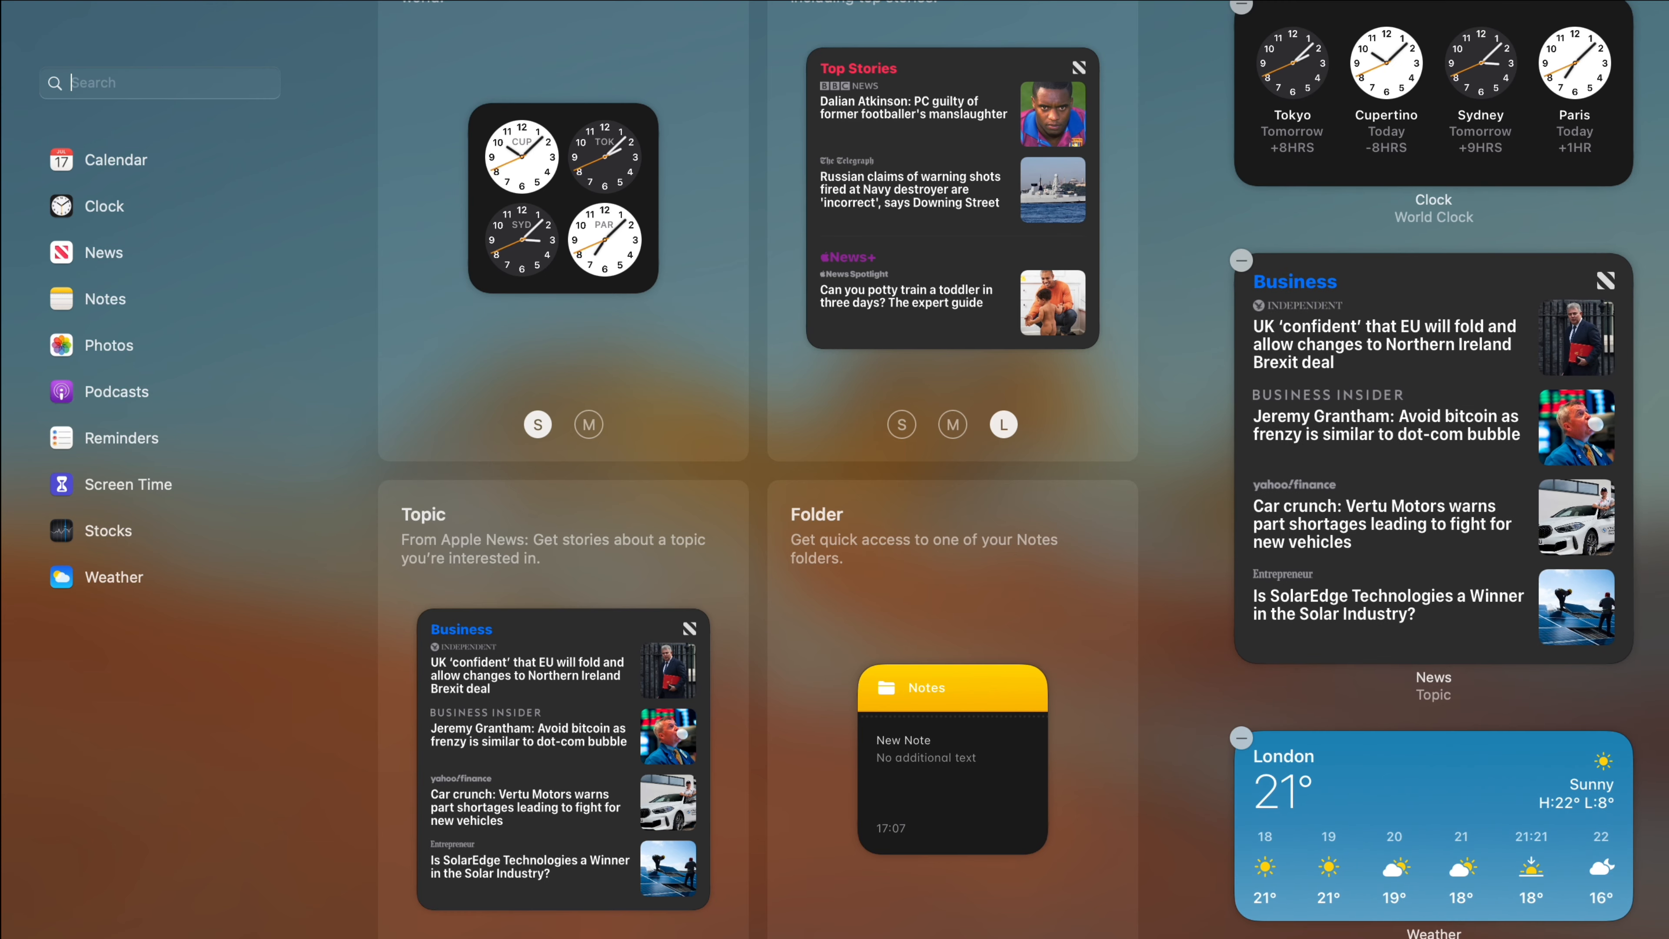